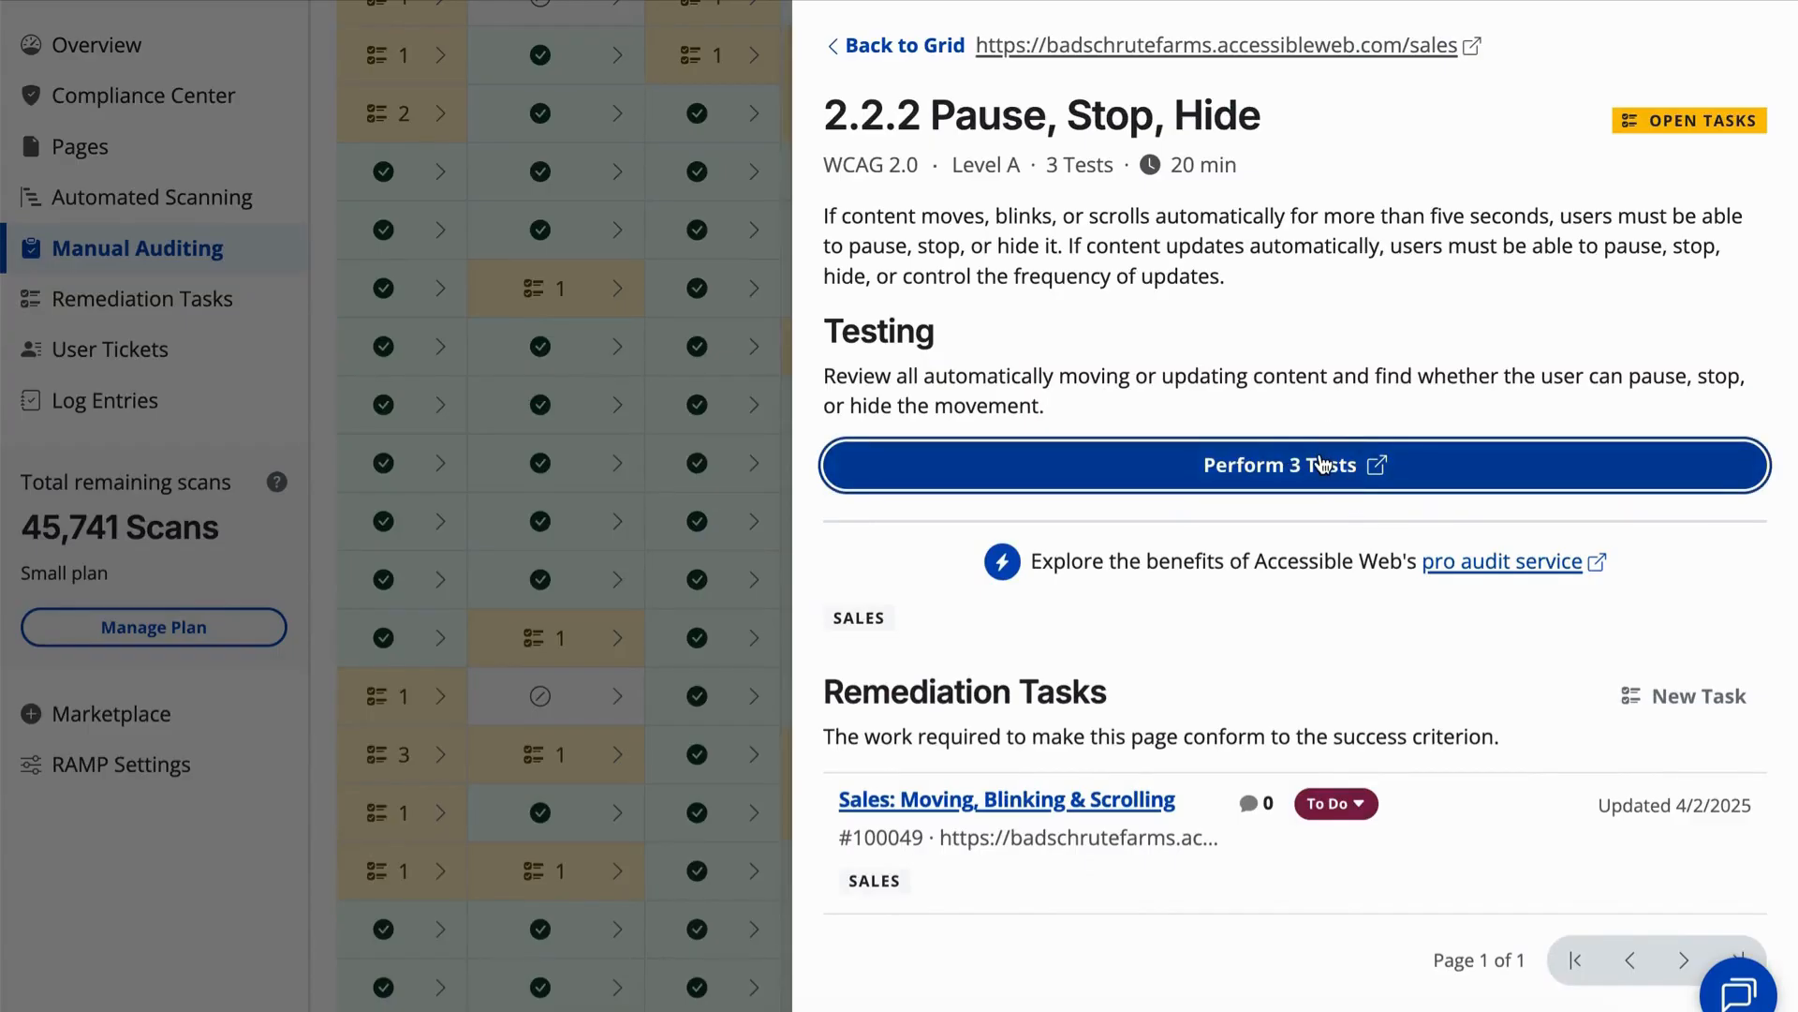
# - Launch the three 2.2.2 Pause, Stop, Hide tests, bringing up the helper extension on the Sales page
pyautogui.click(1291, 464)
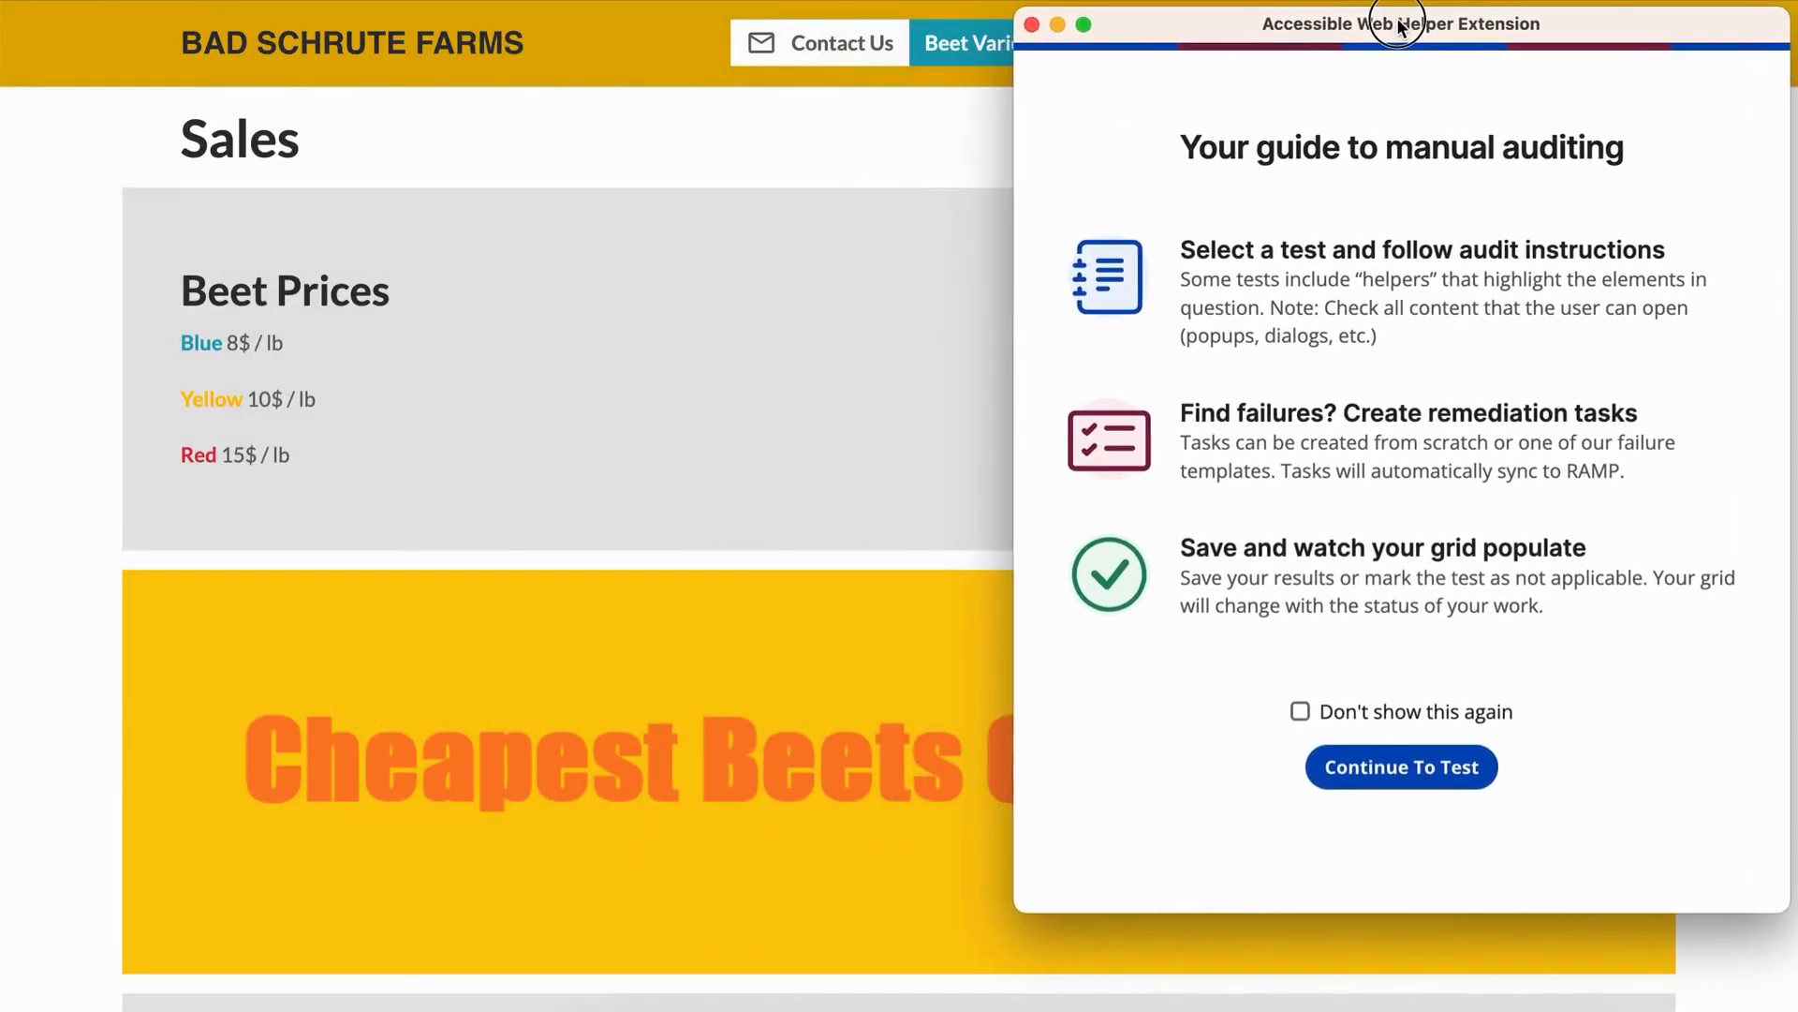
# - Start testing and mark the Automated Checks test complete, reaching 3/3 tests done
pyautogui.click(1401, 766)
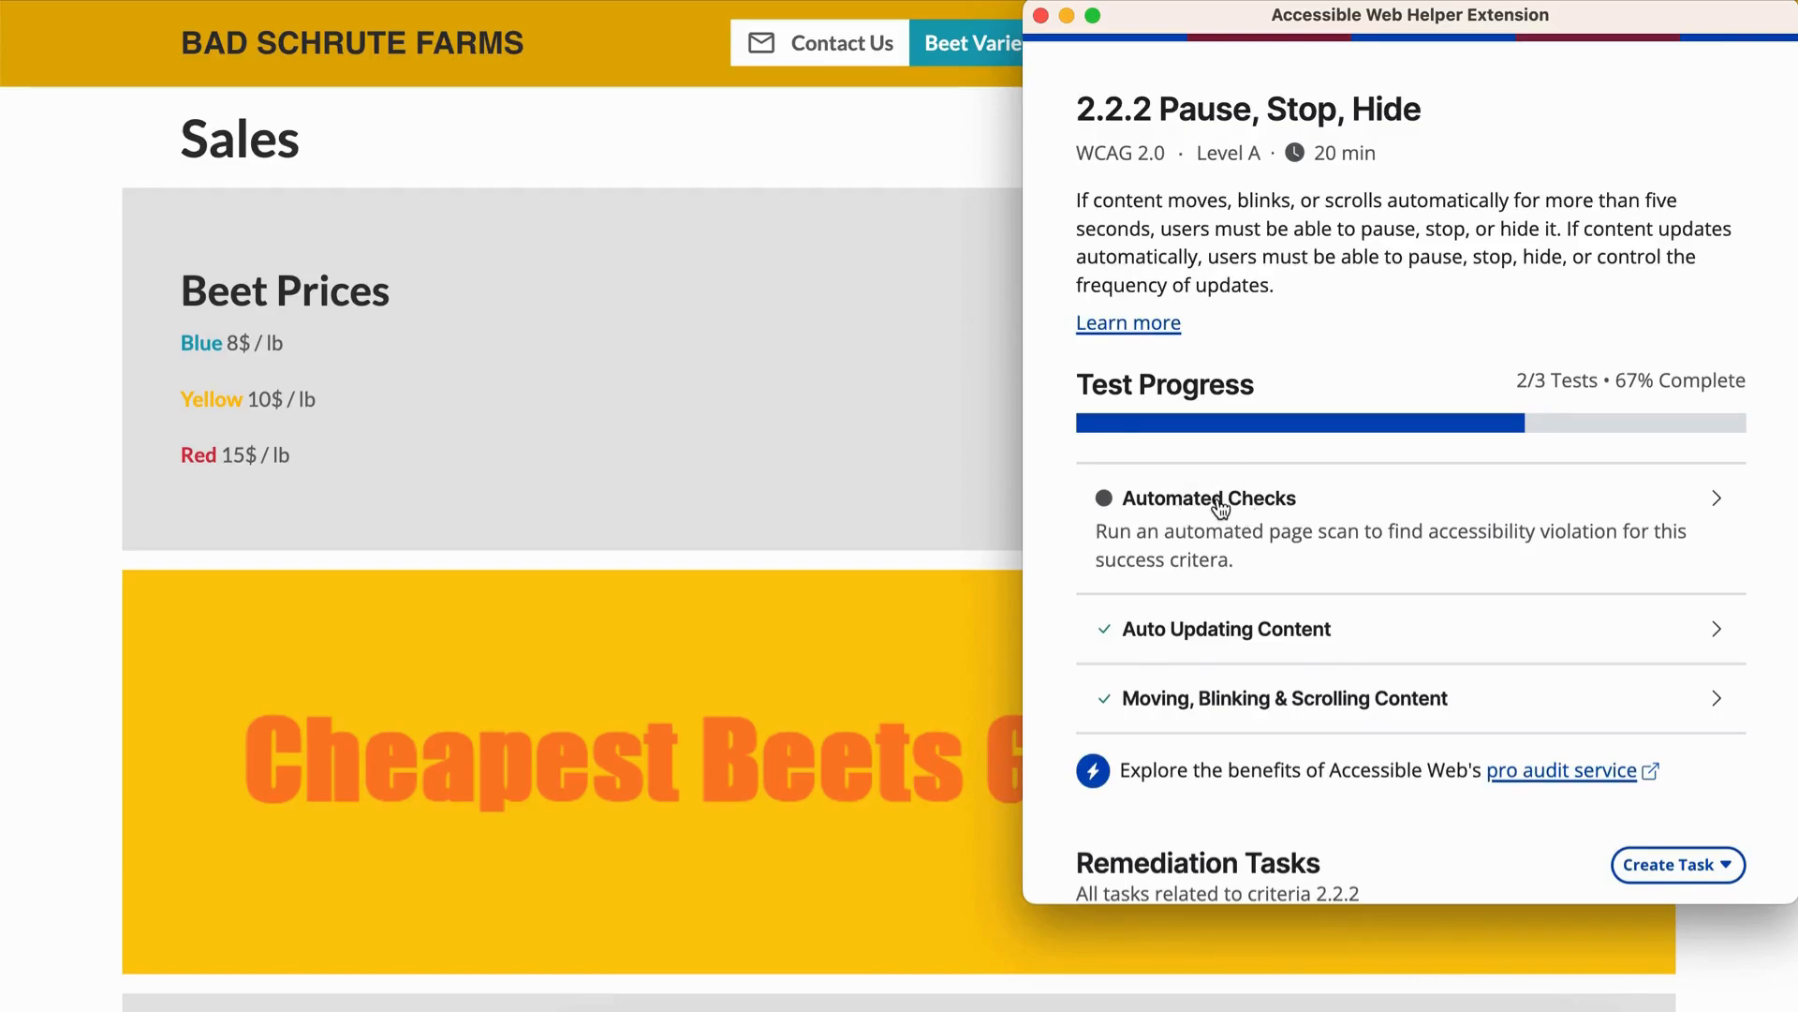
pyautogui.click(1208, 498)
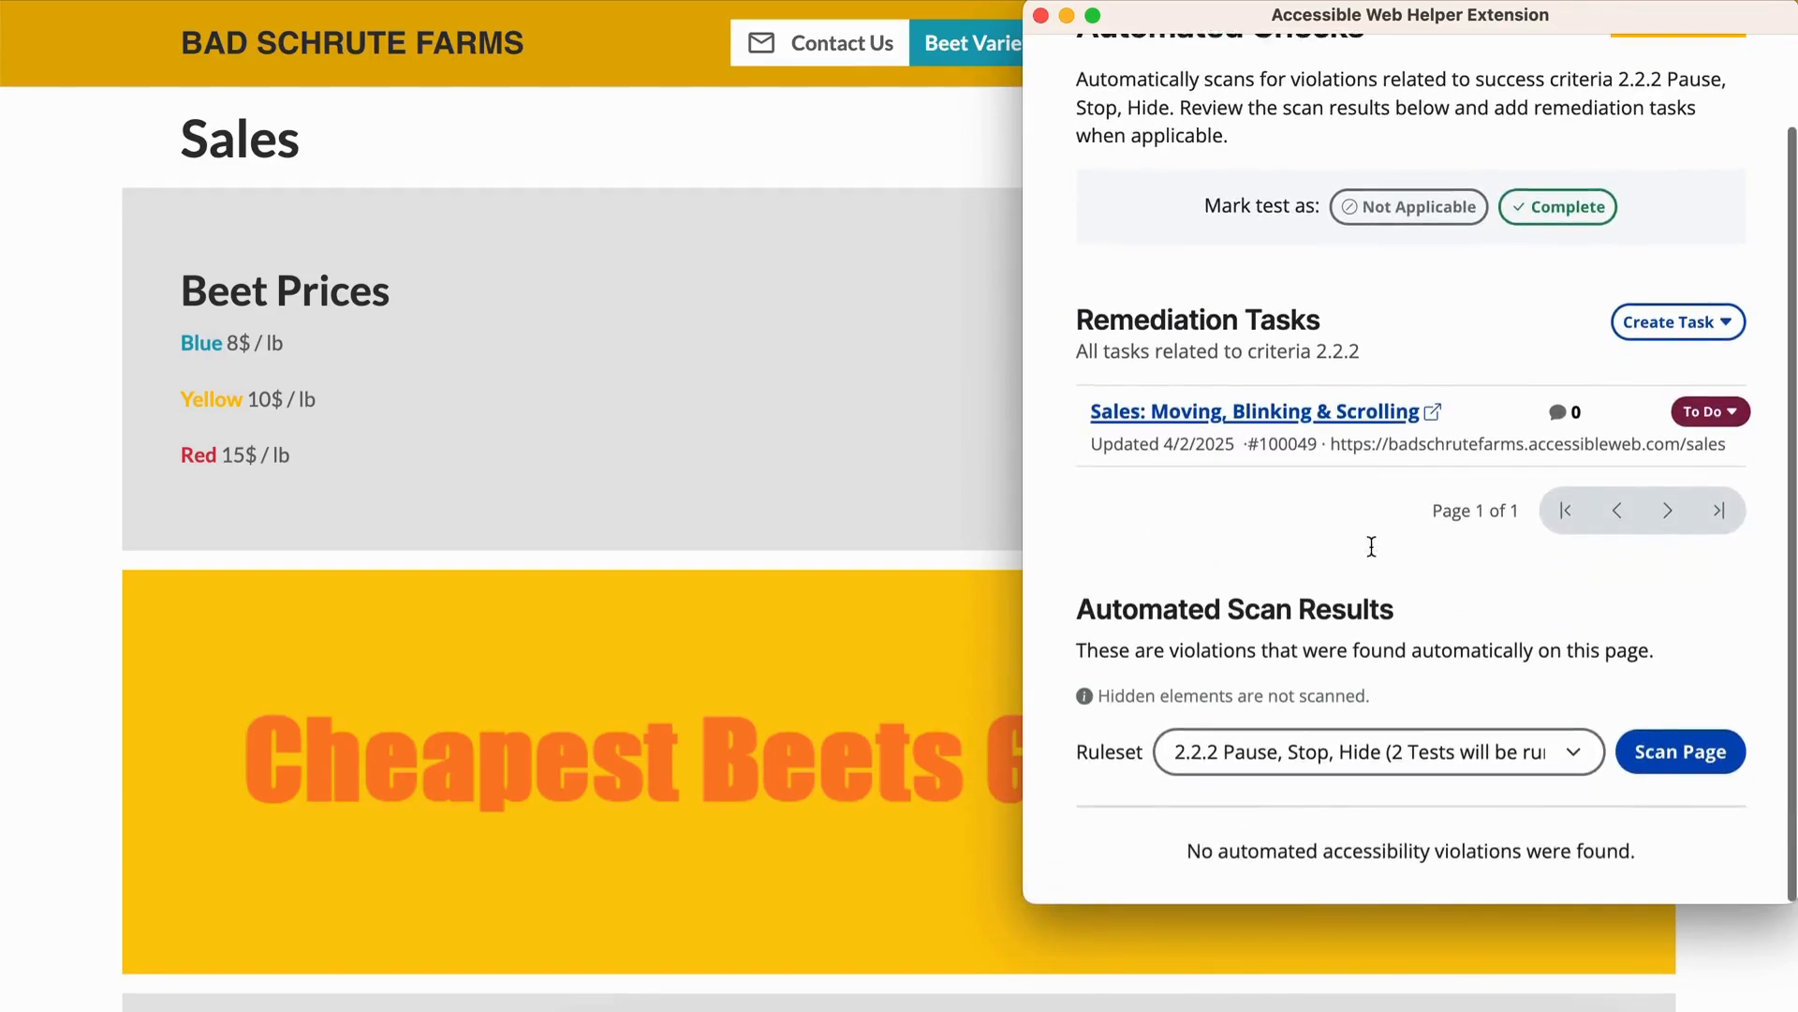
pyautogui.scroll(3)
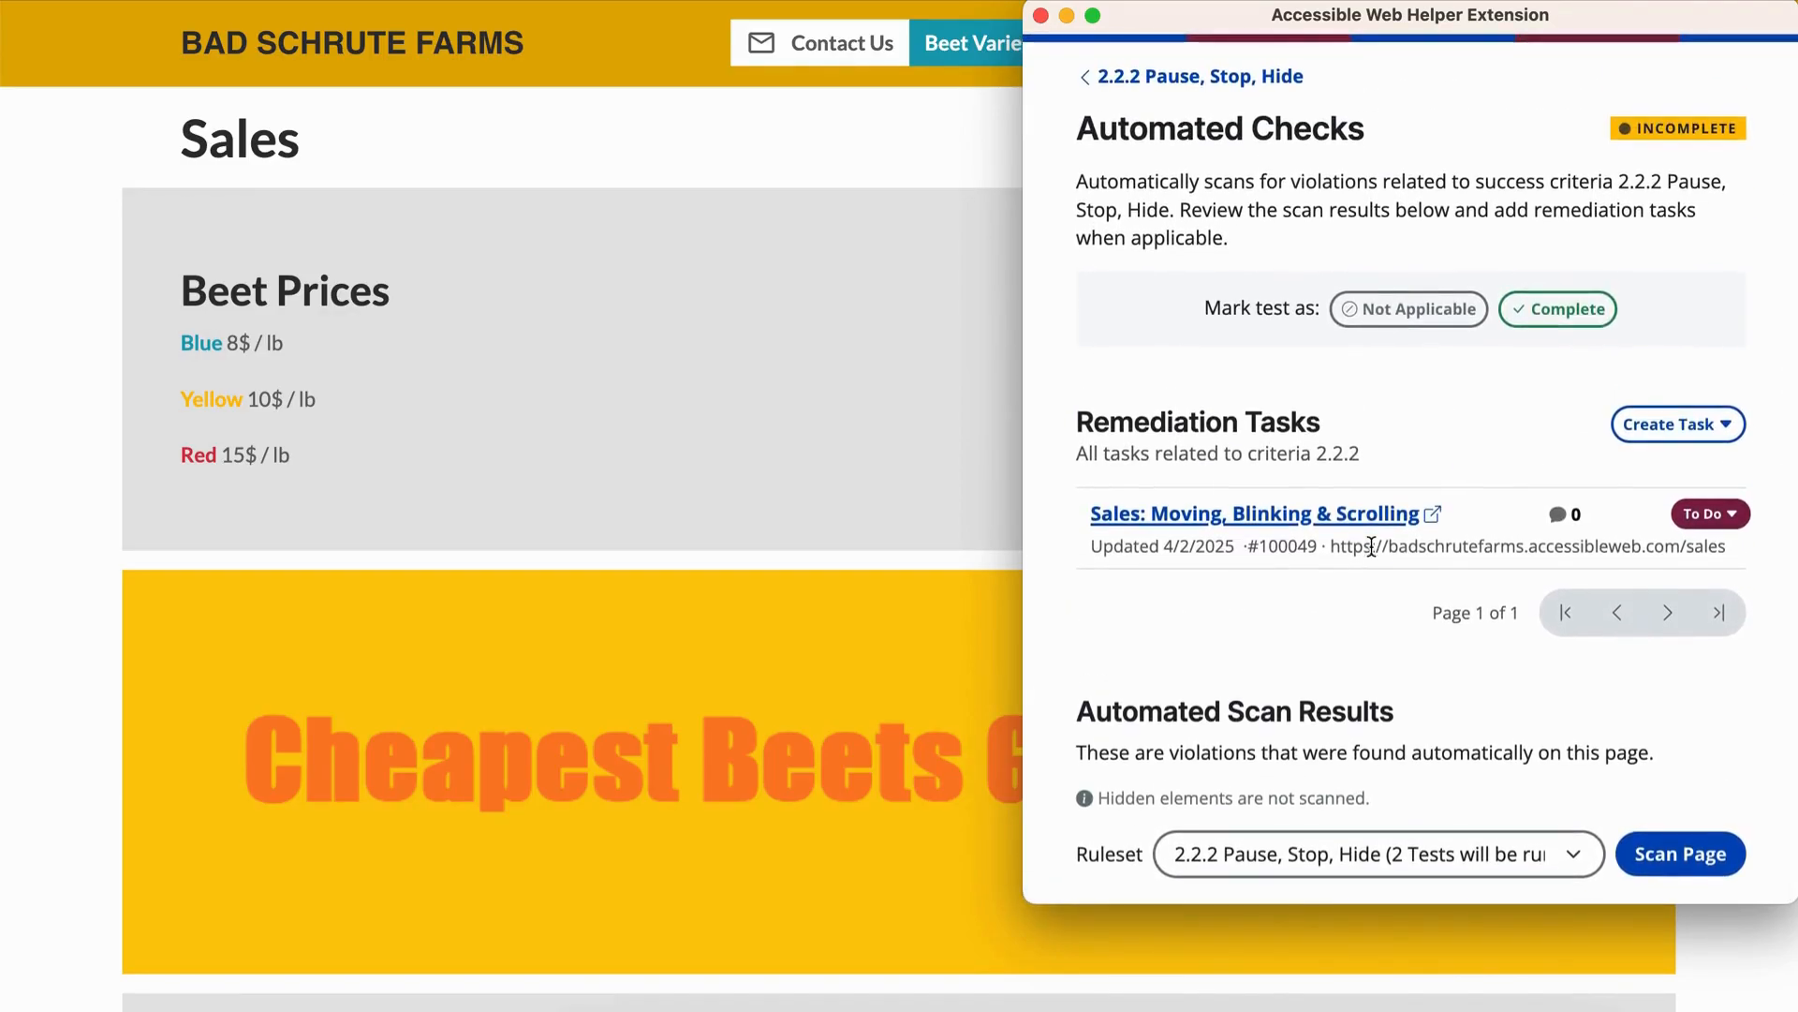
pyautogui.click(1557, 309)
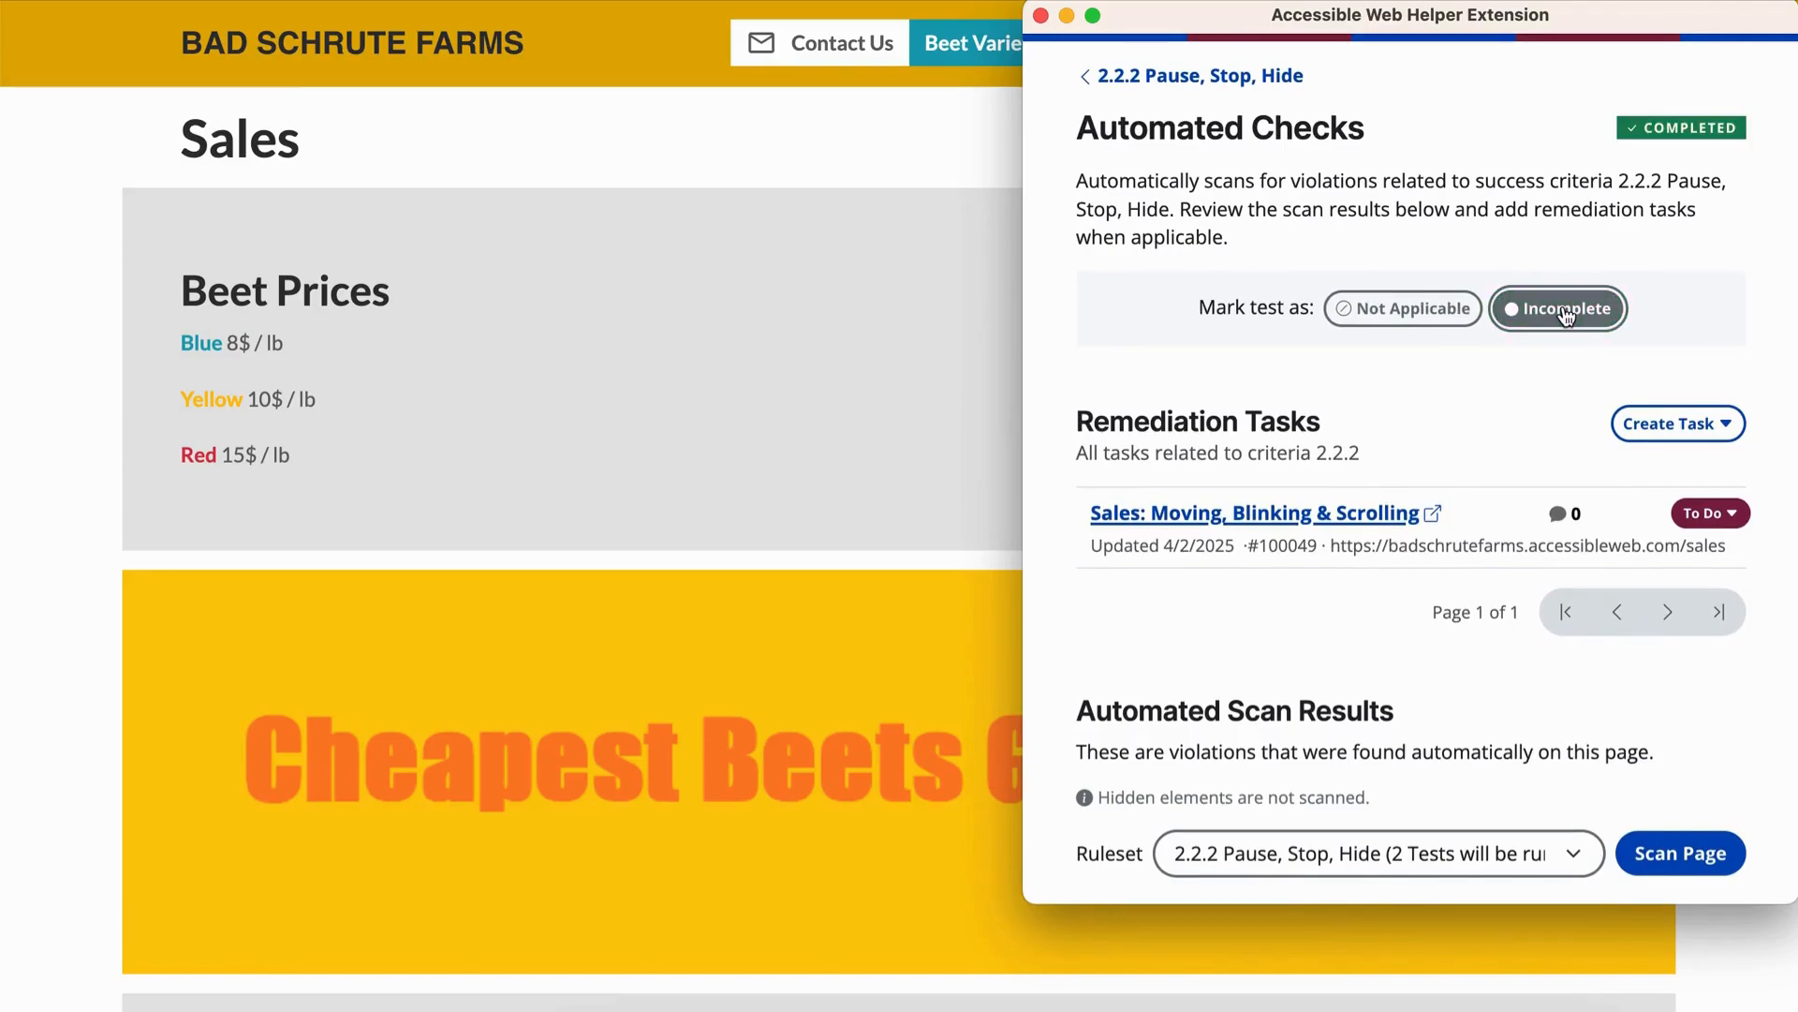
pyautogui.click(1189, 75)
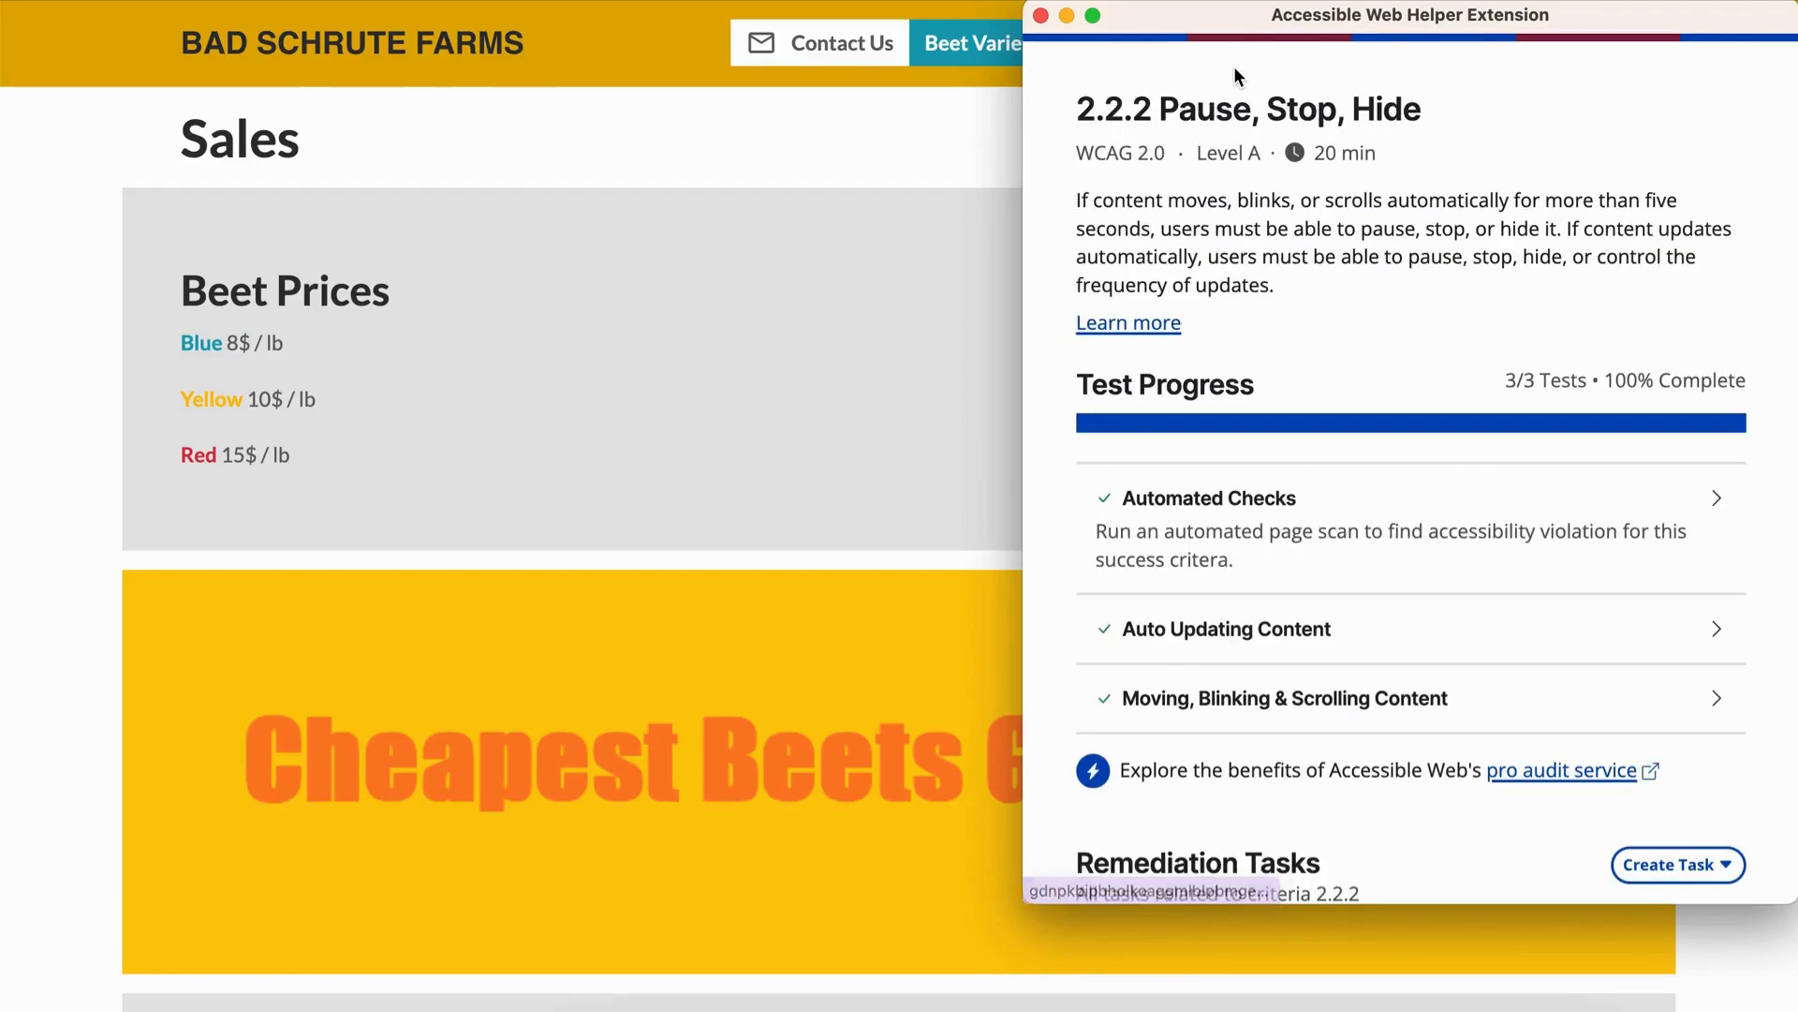
# - Review the Auto Updating Content test instructions
pyautogui.click(1226, 629)
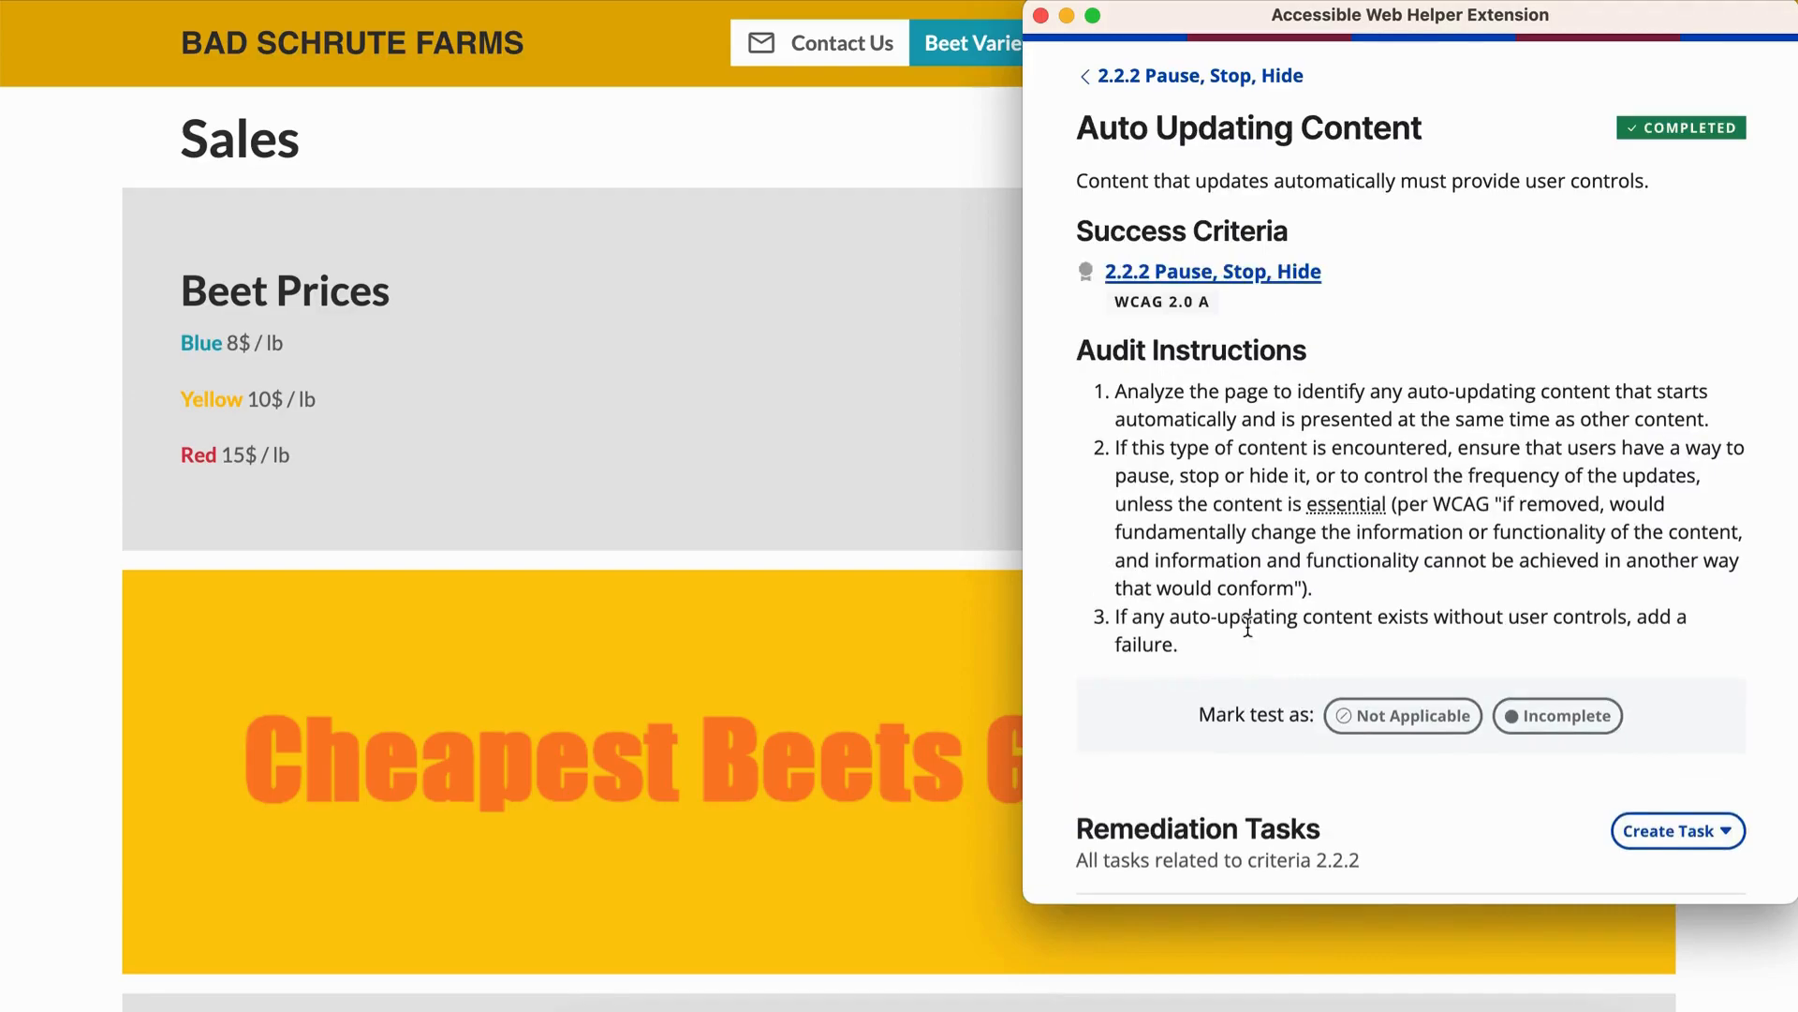
pyautogui.scroll(-3)
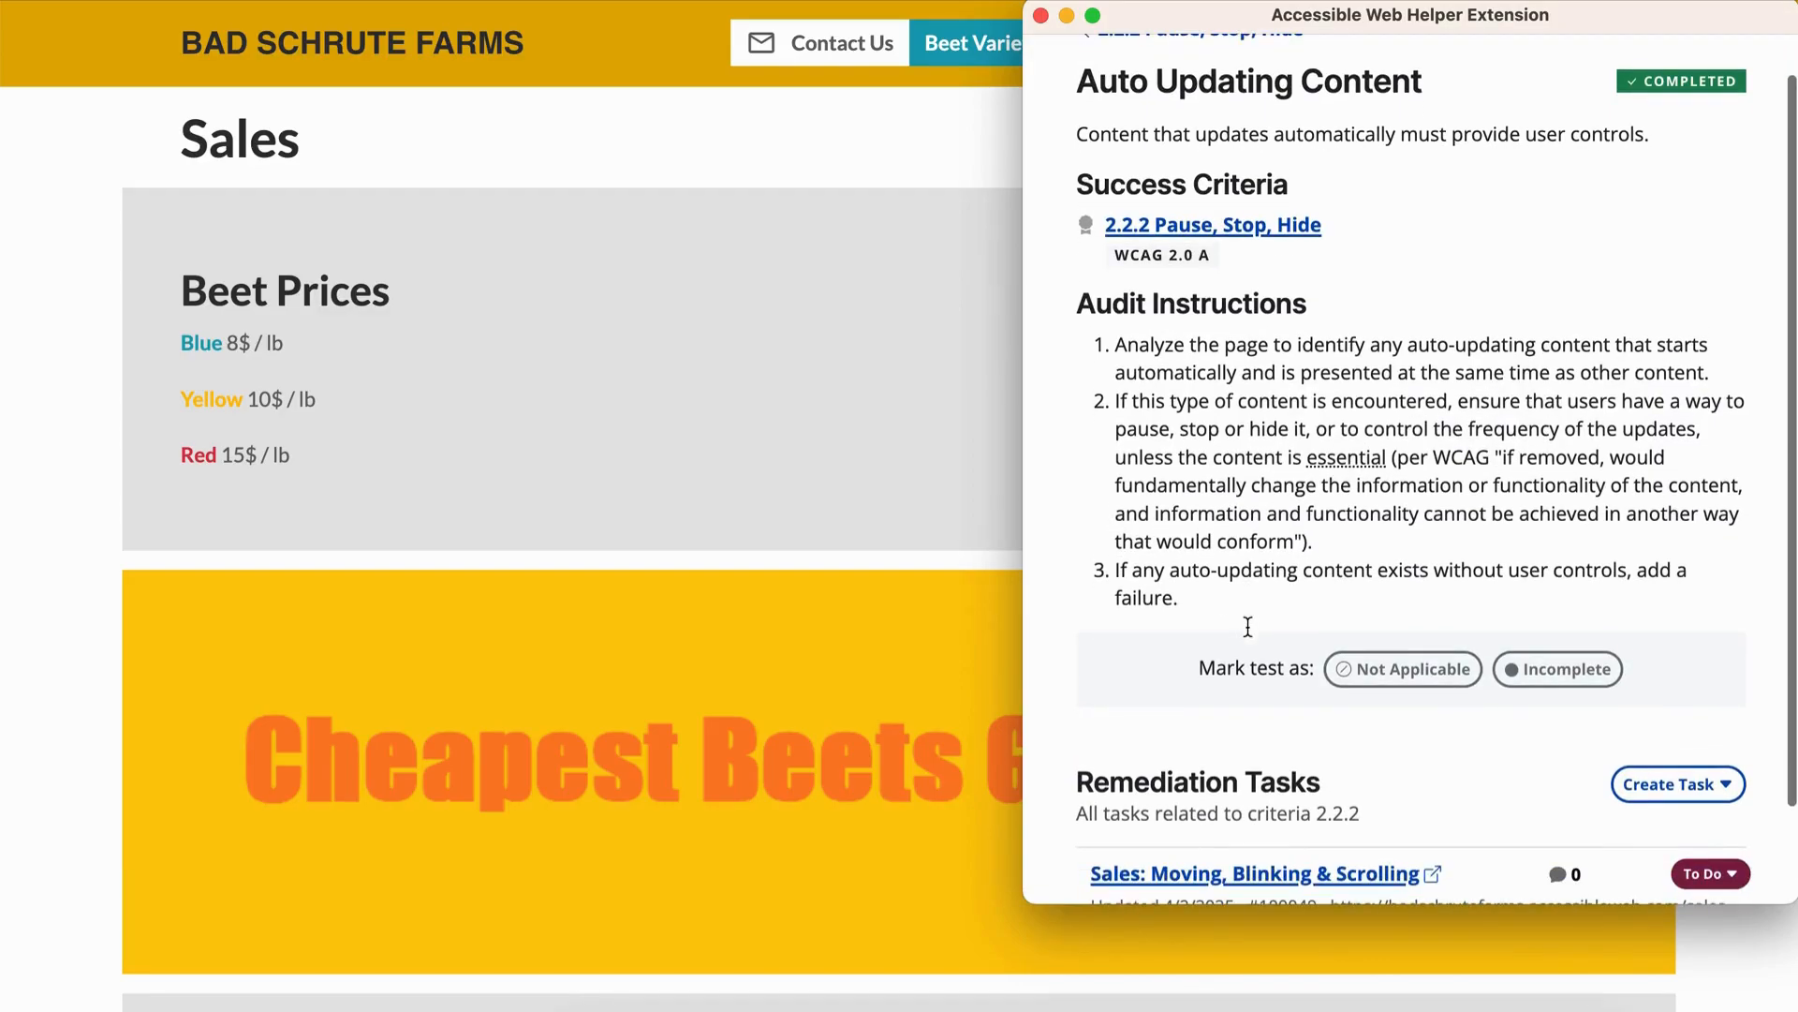
pyautogui.moveTo(901, 574)
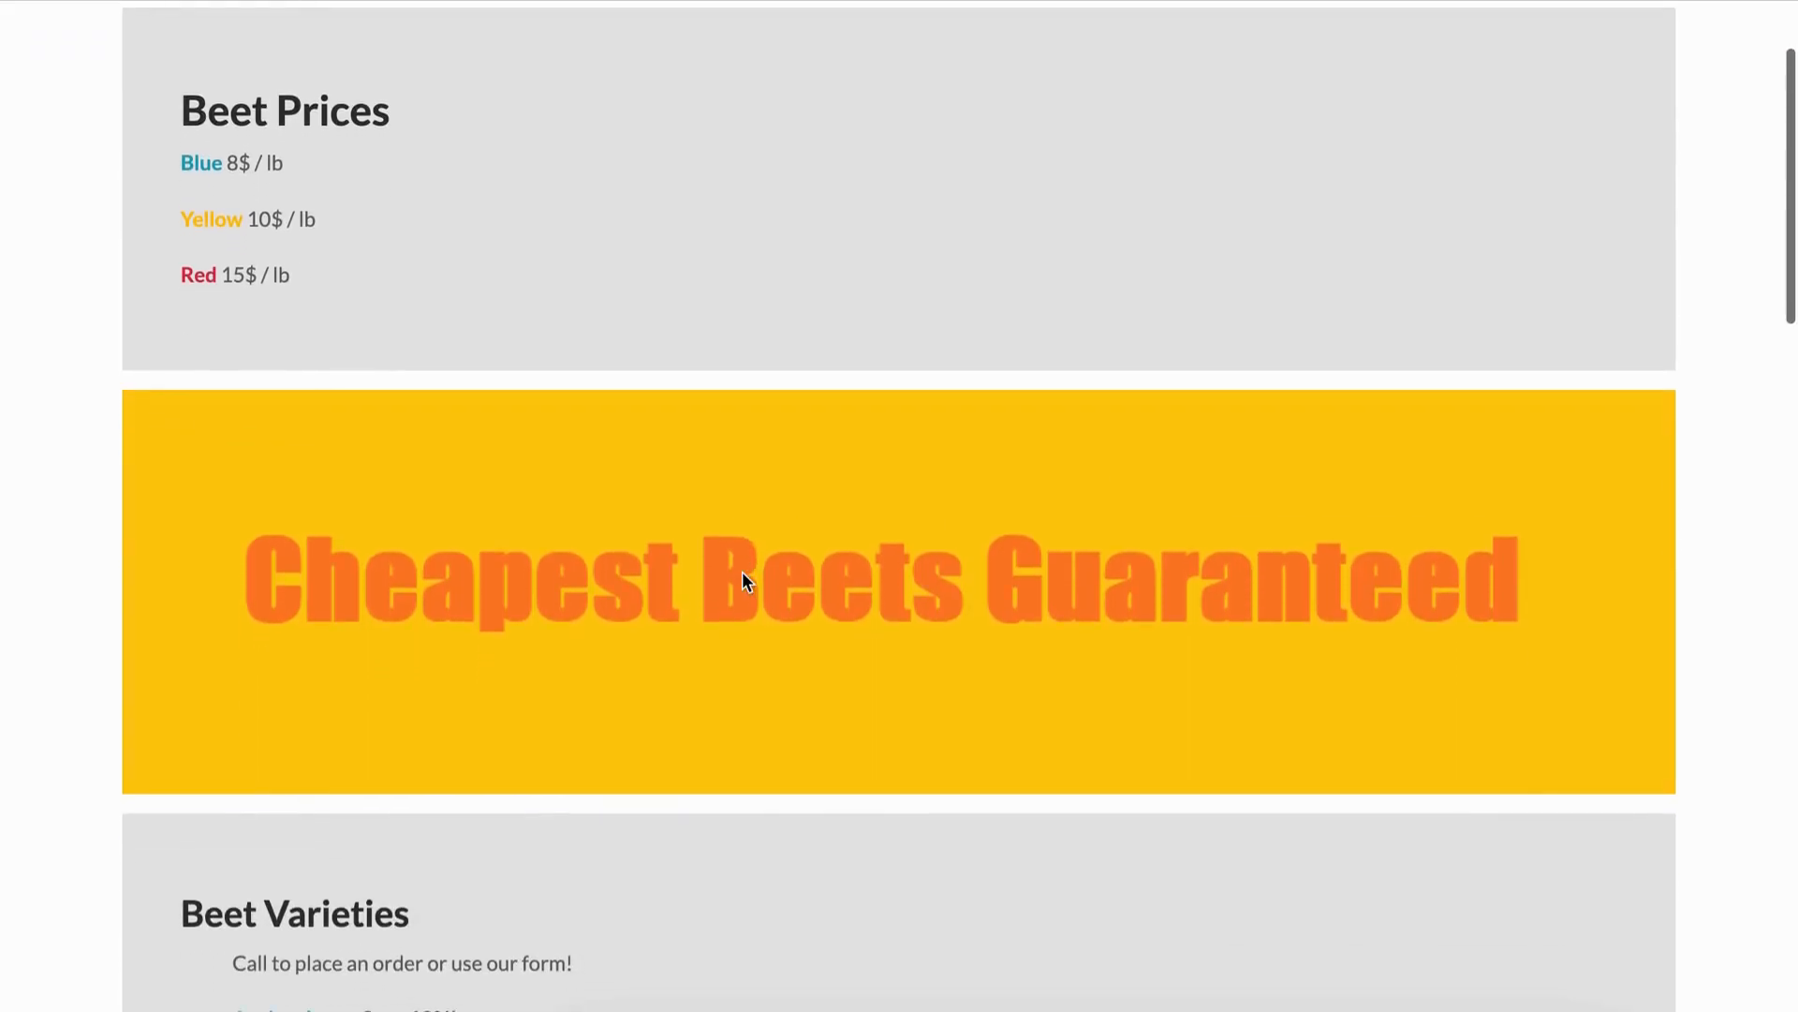
pyautogui.scroll(-3)
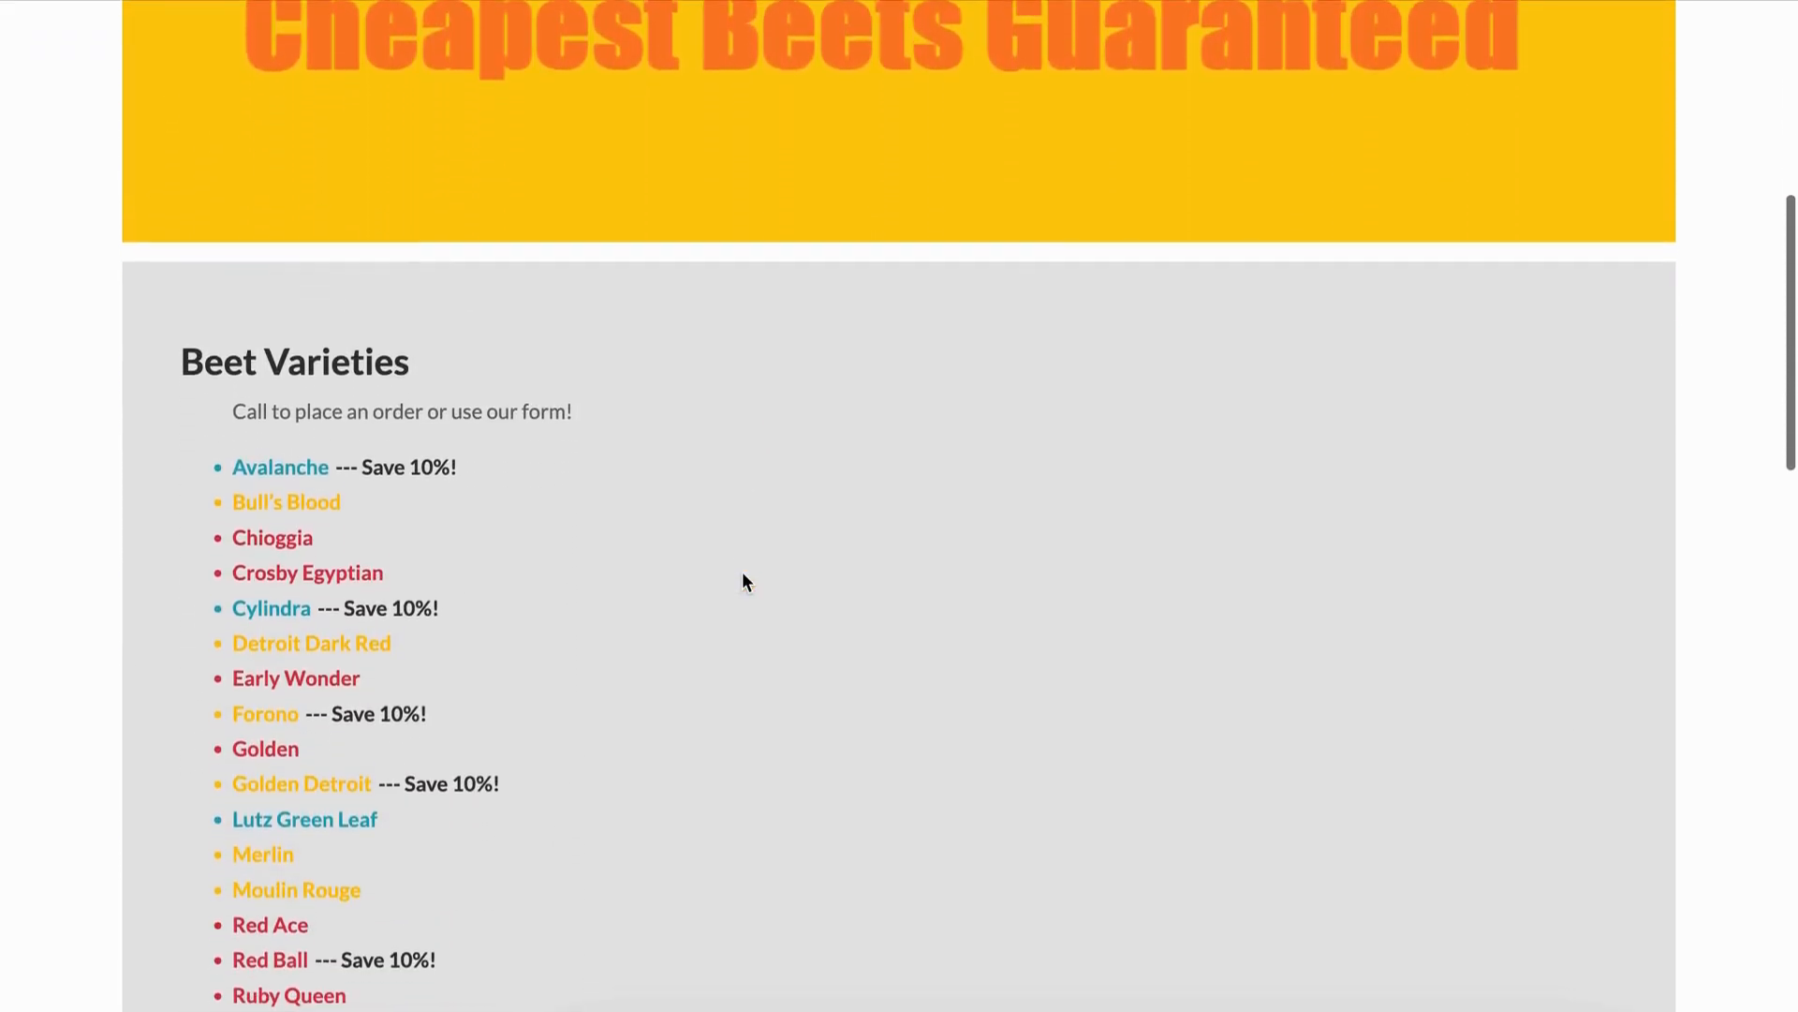
pyautogui.scroll(-3)
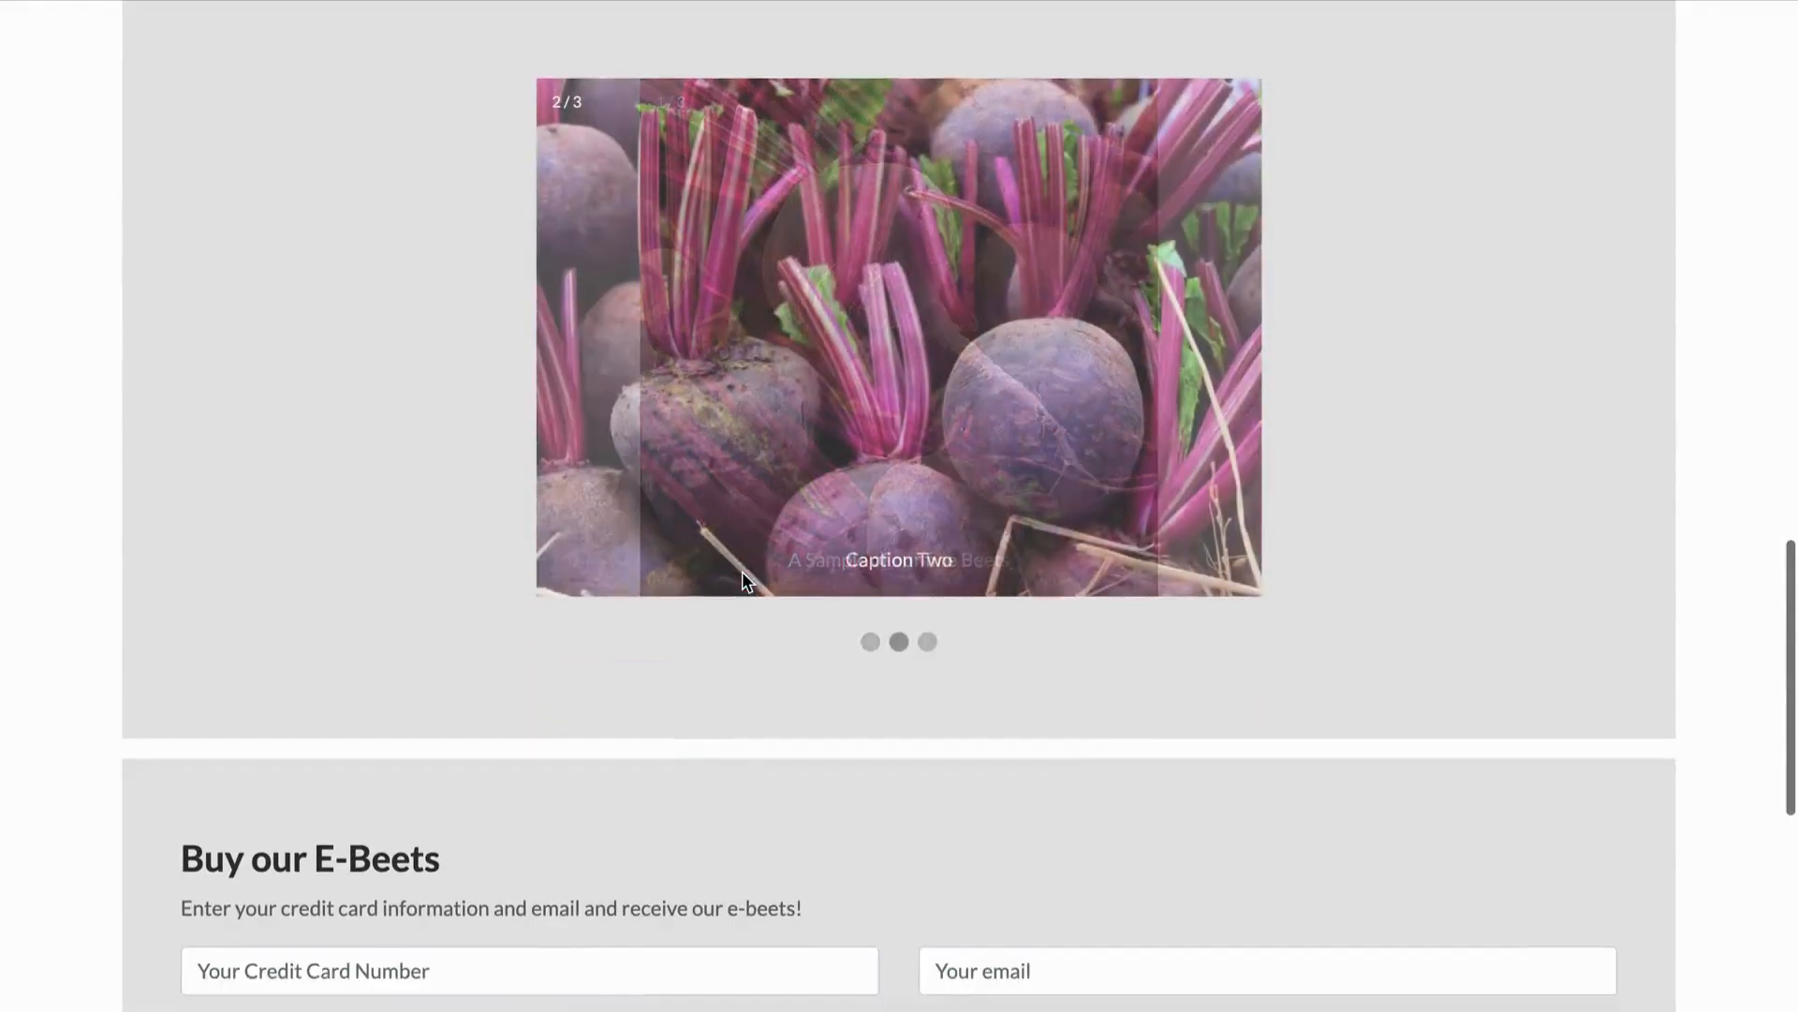
pyautogui.scroll(-3)
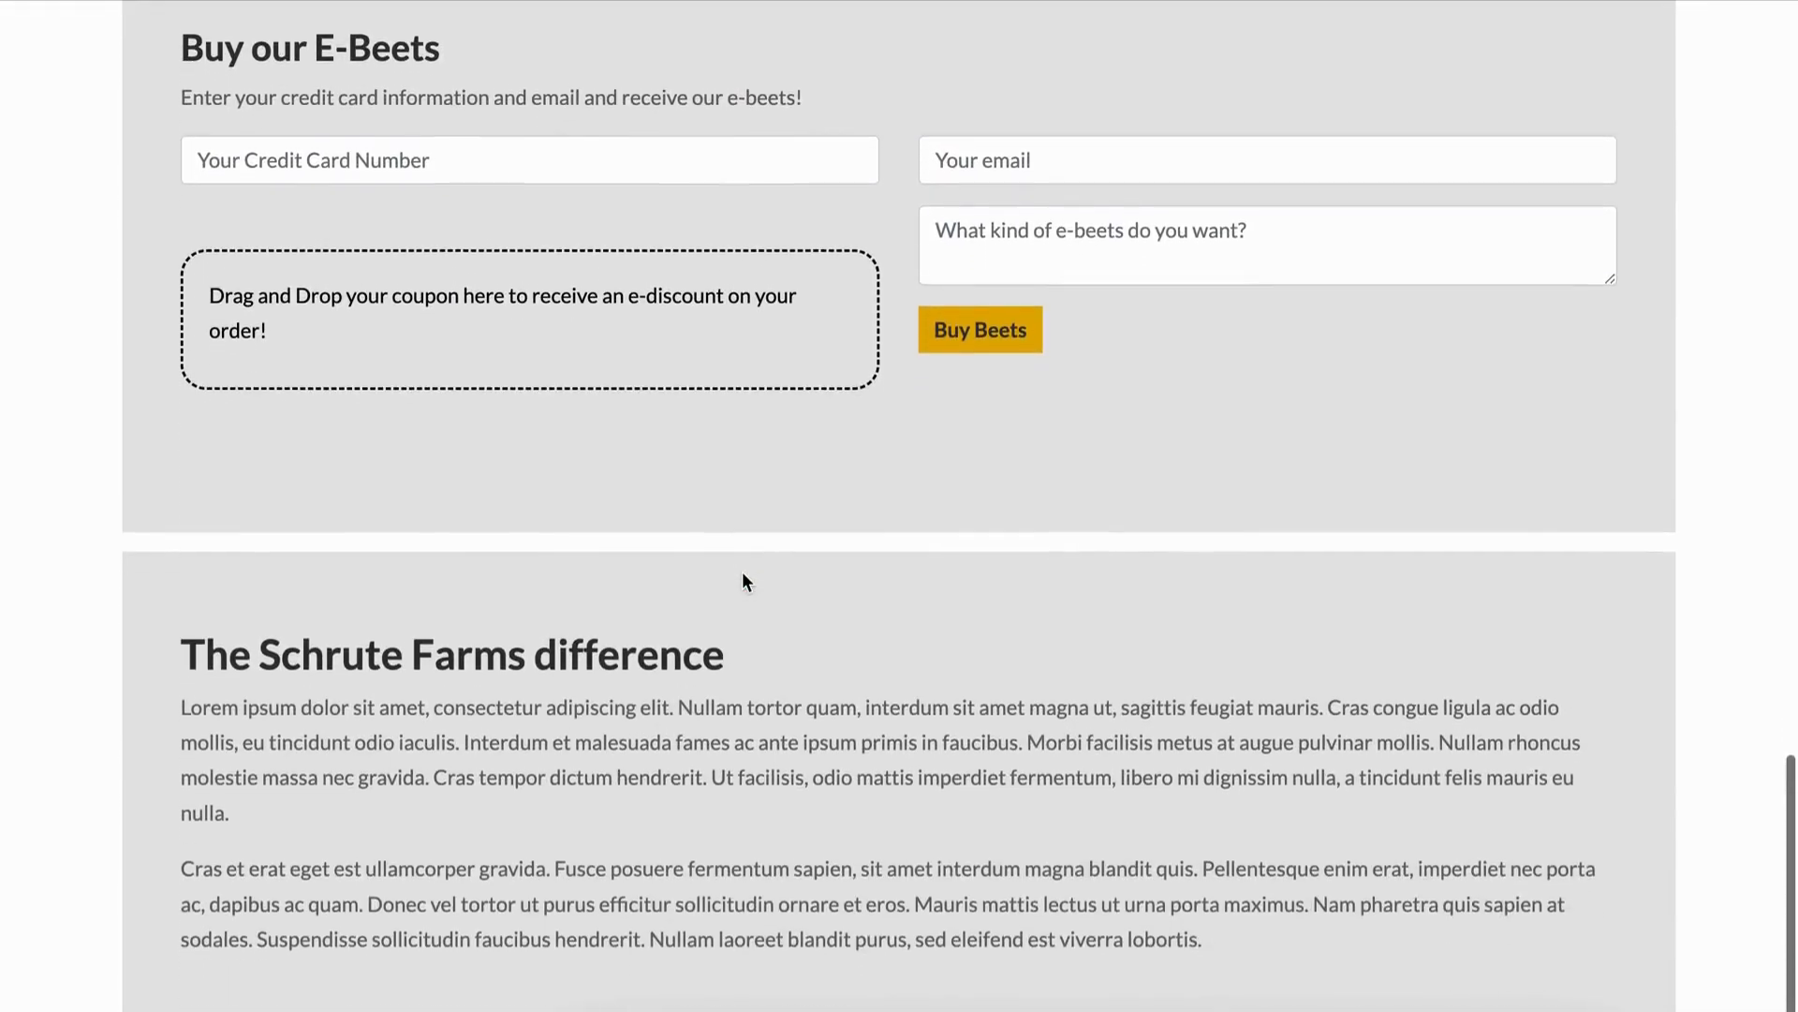
pyautogui.scroll(3)
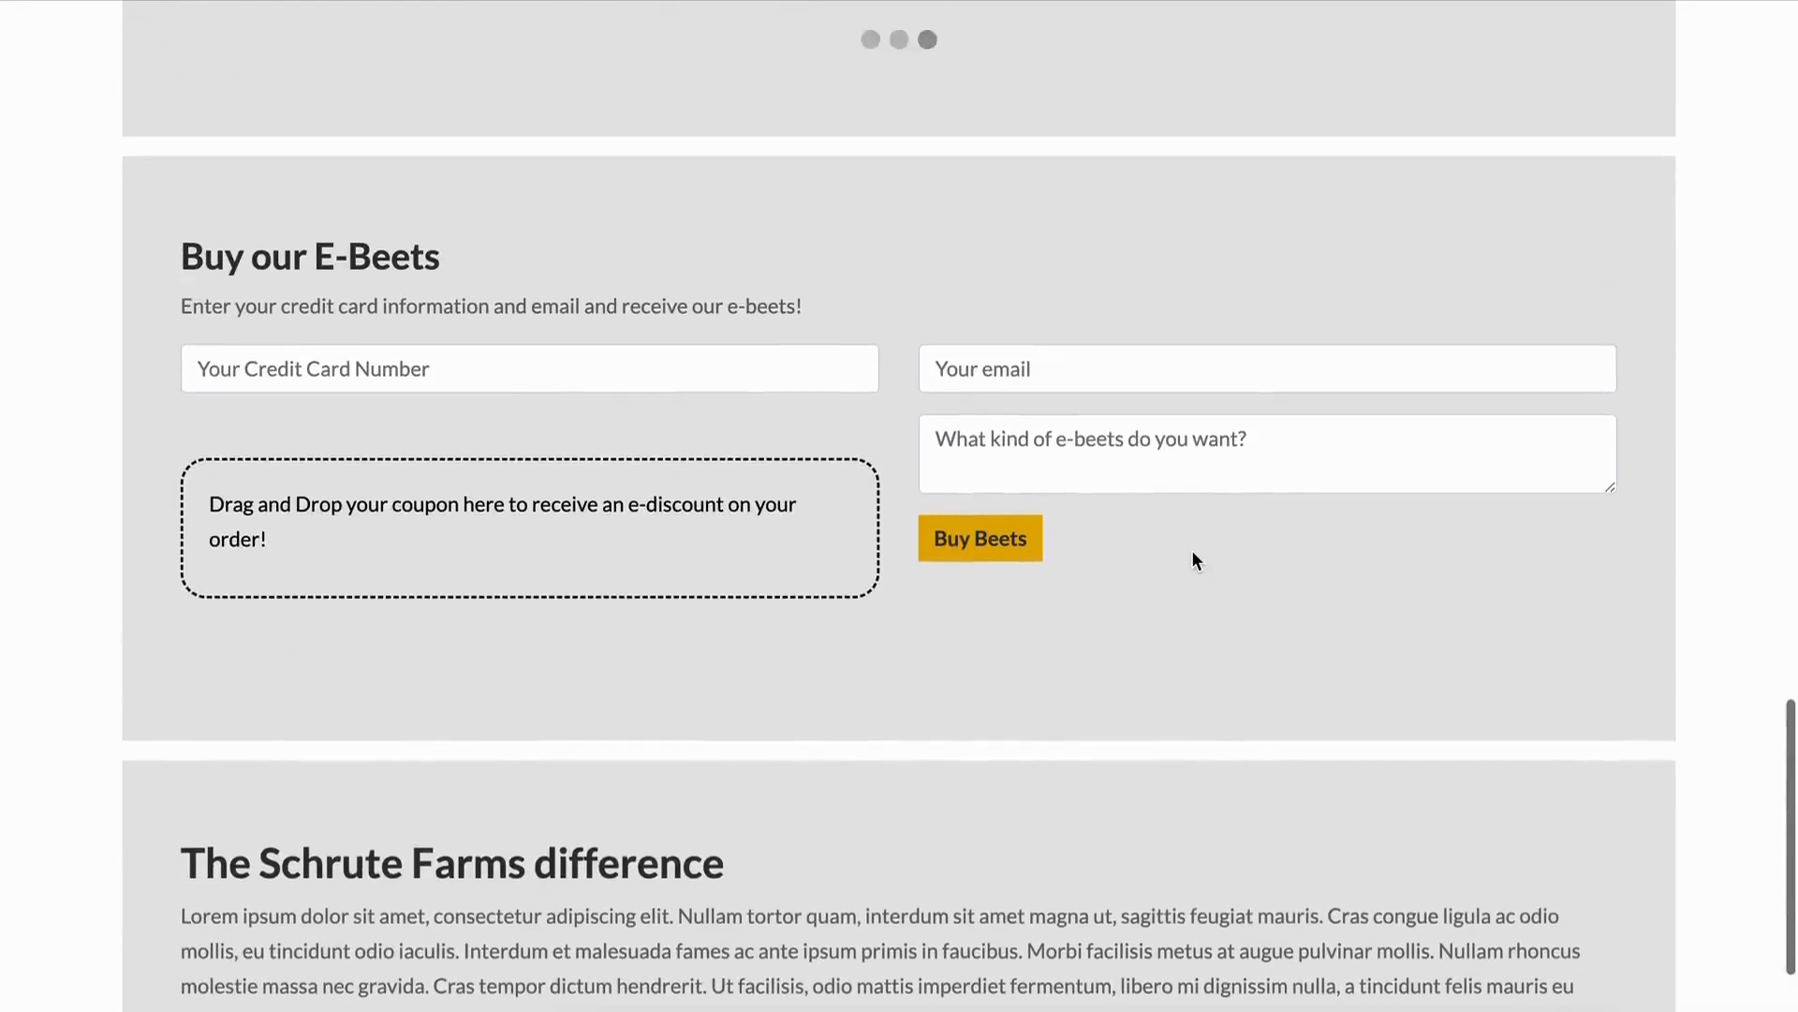
pyautogui.scroll(3)
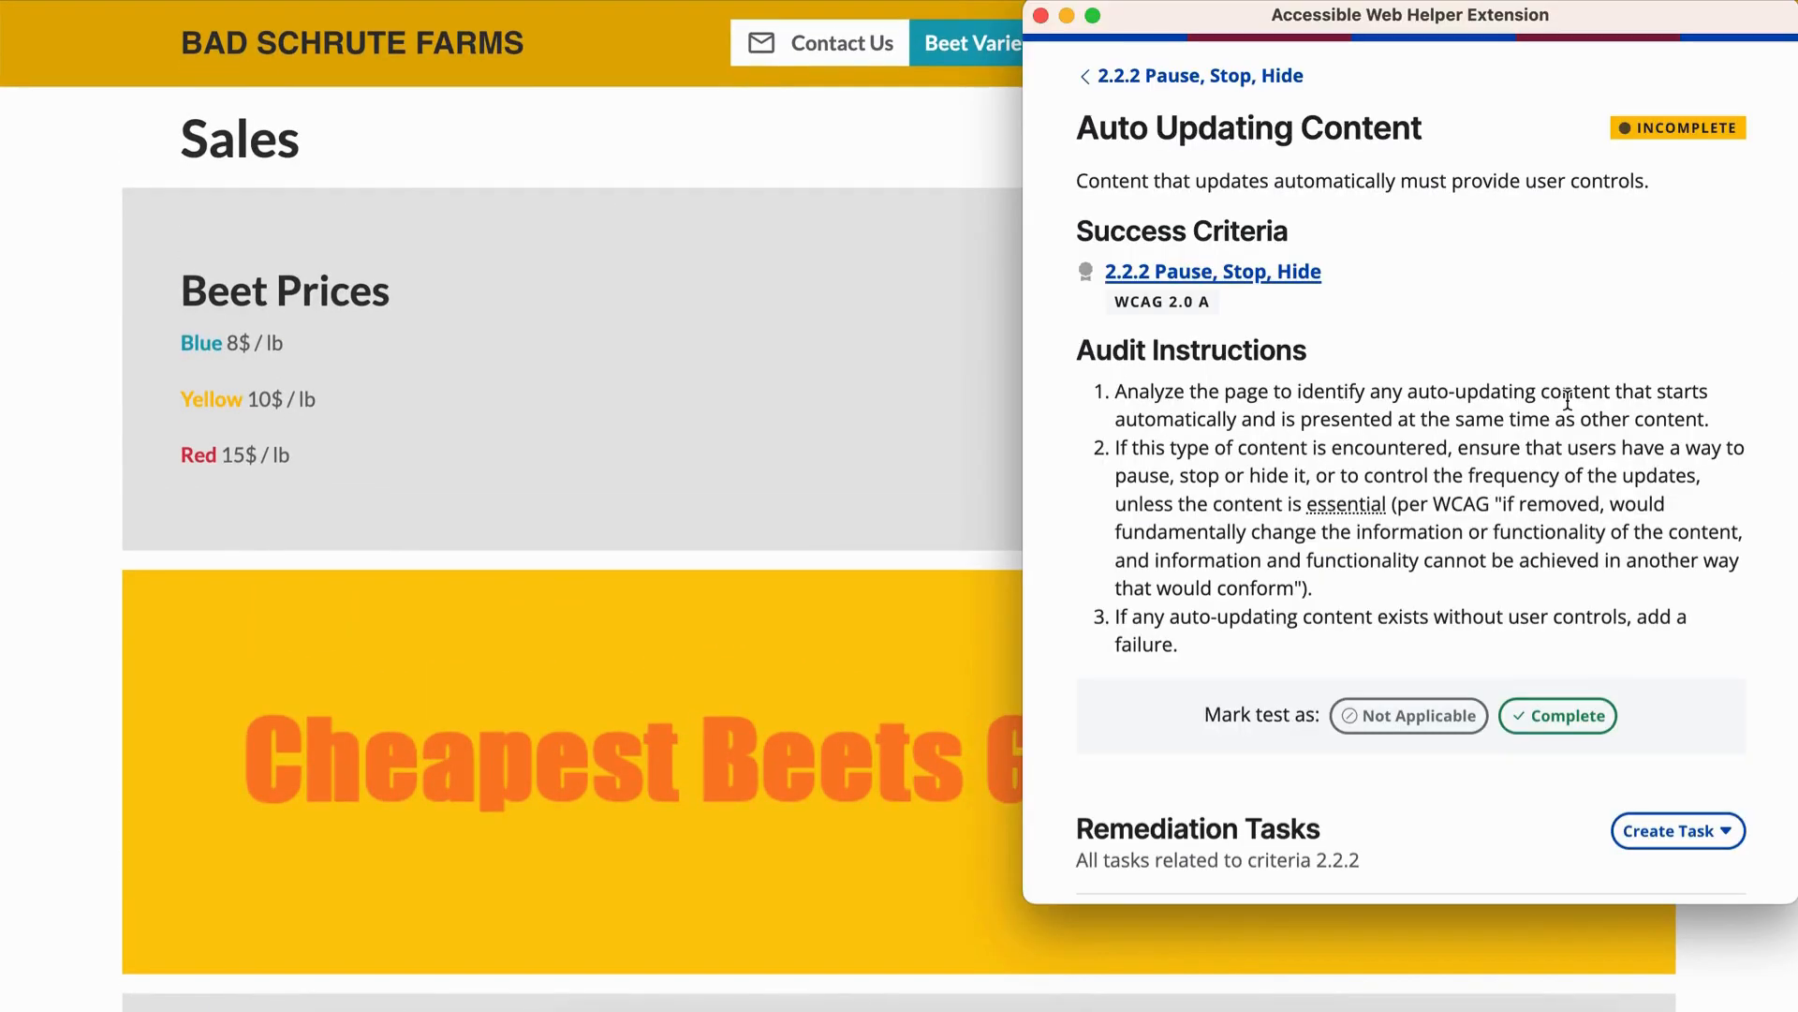
# - Return to the 2.2.2 test overview and switch back to the Sales page
pyautogui.click(1190, 75)
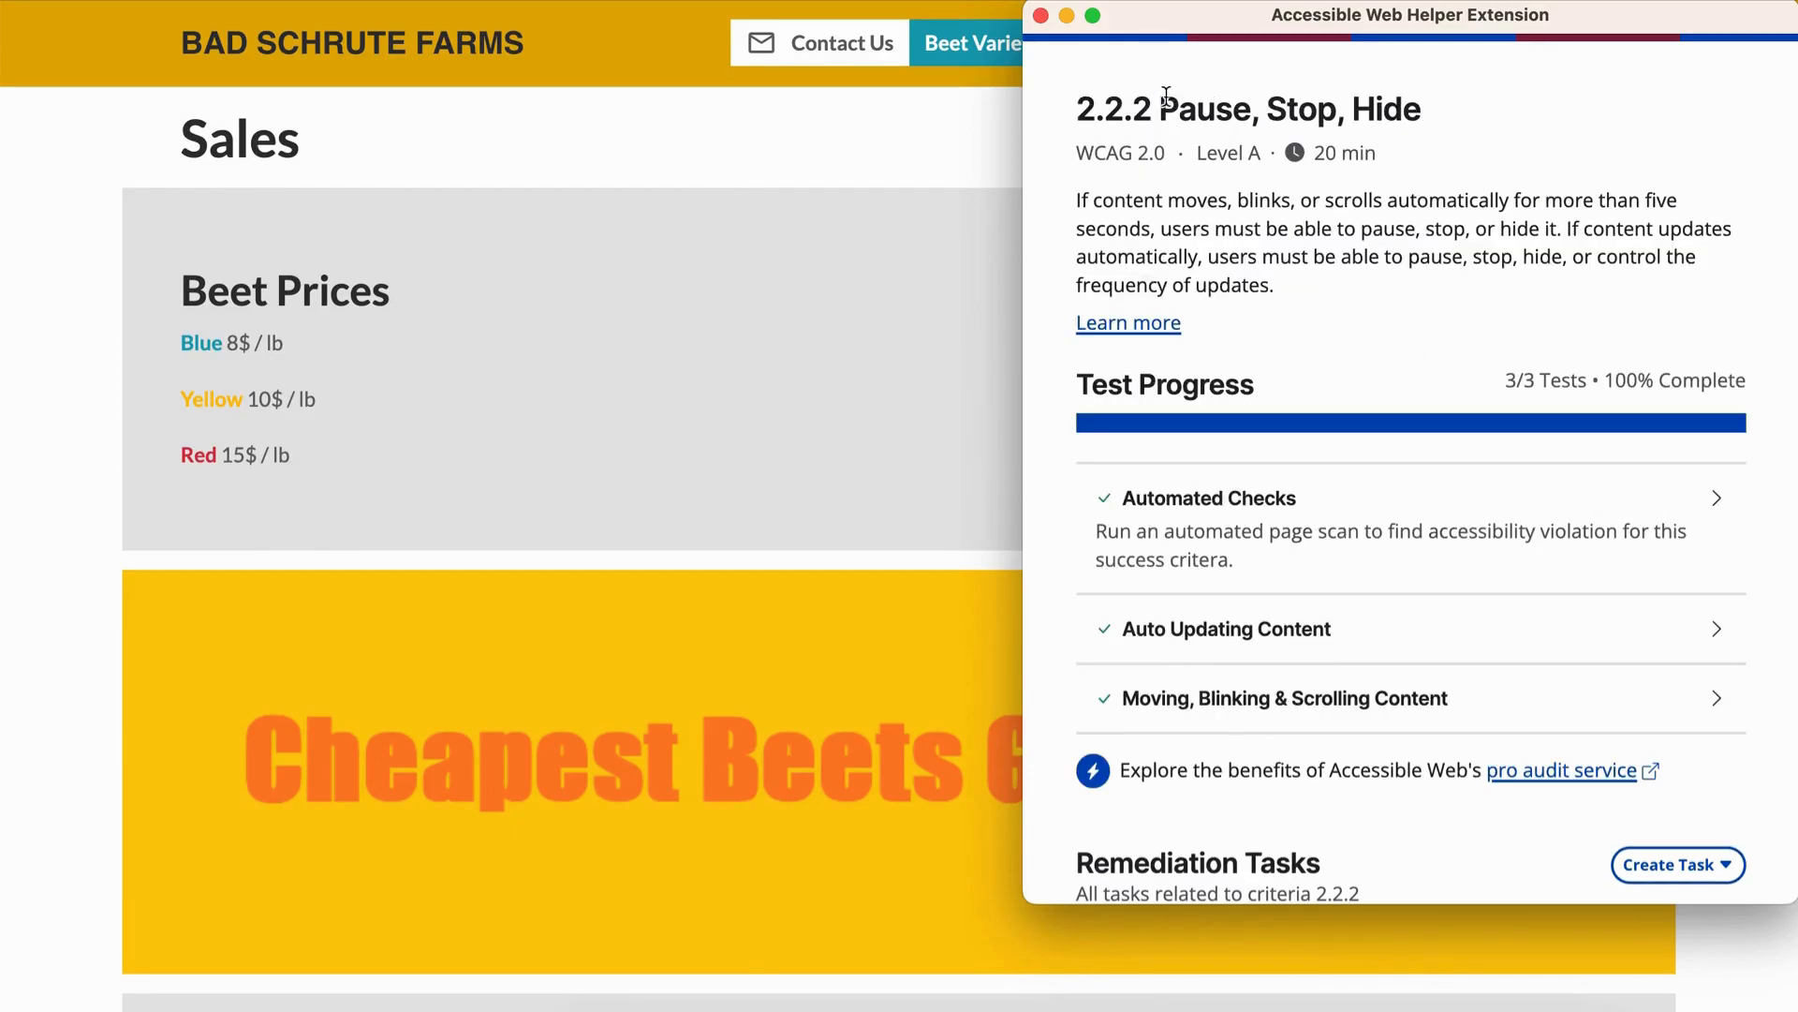
pyautogui.click(1285, 697)
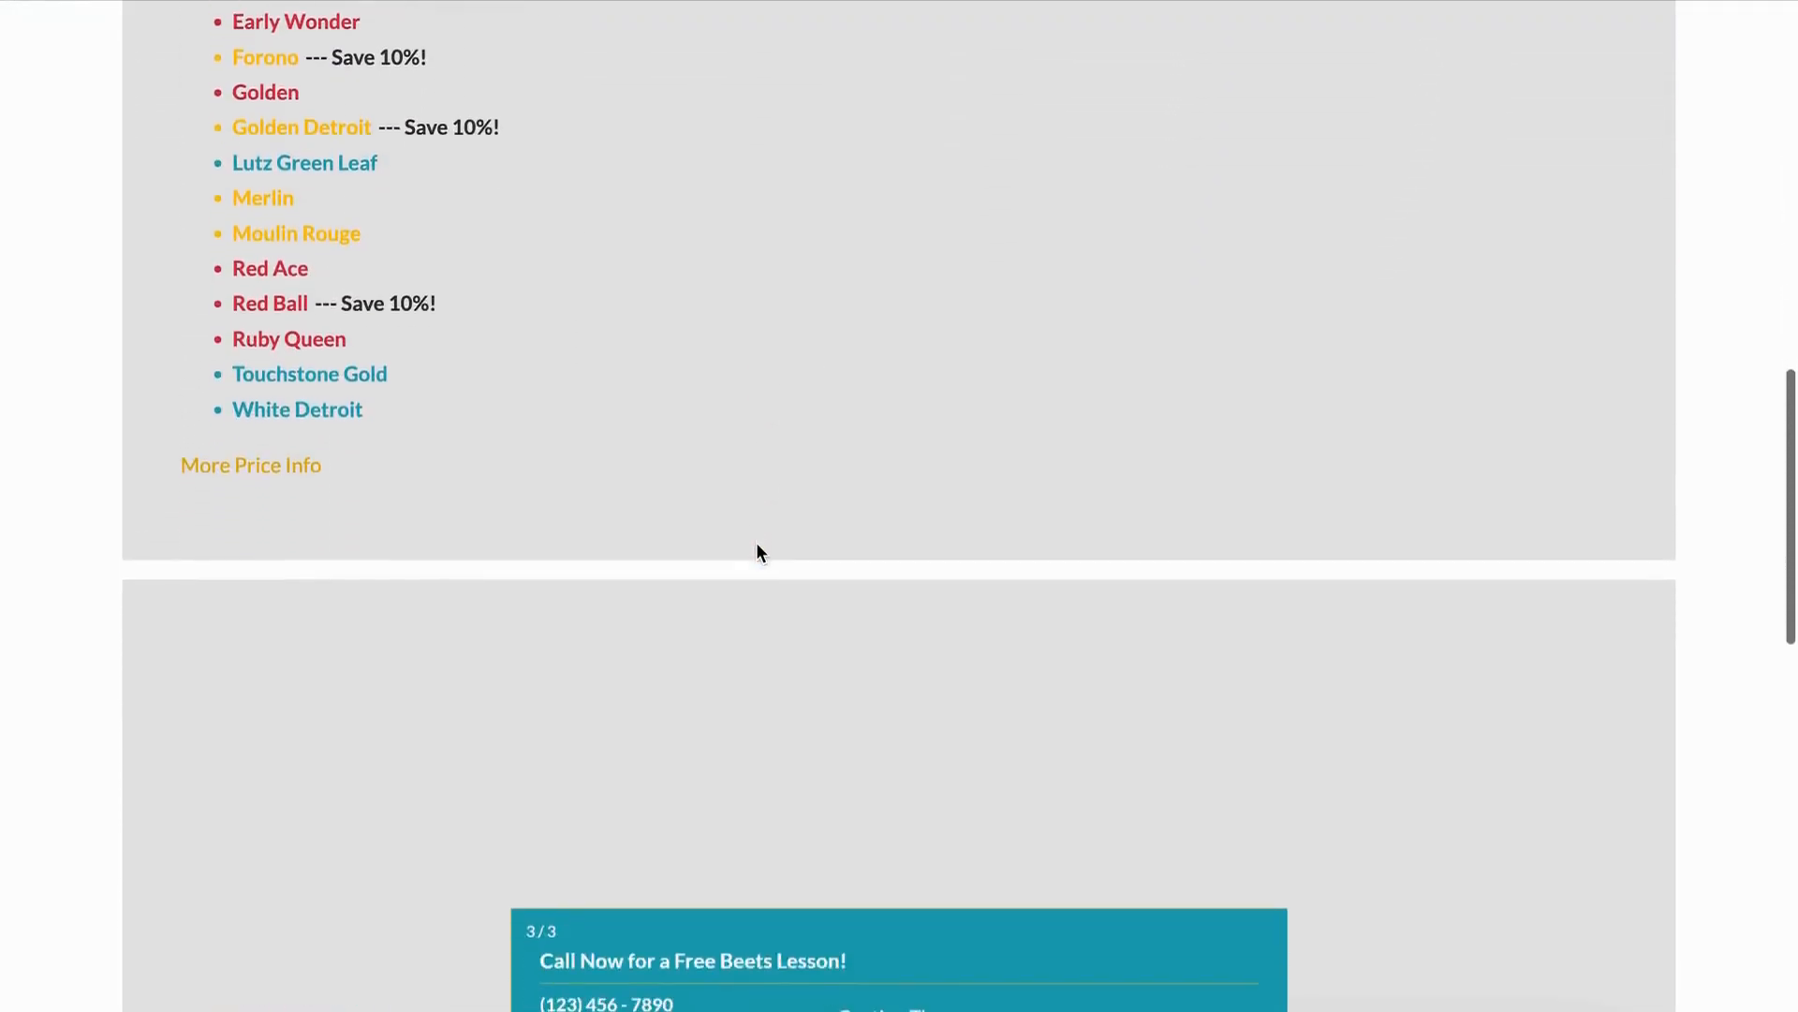
# - Check whether the Sales page slideshow can be paused, advancing to its second slide
pyautogui.scroll(-3)
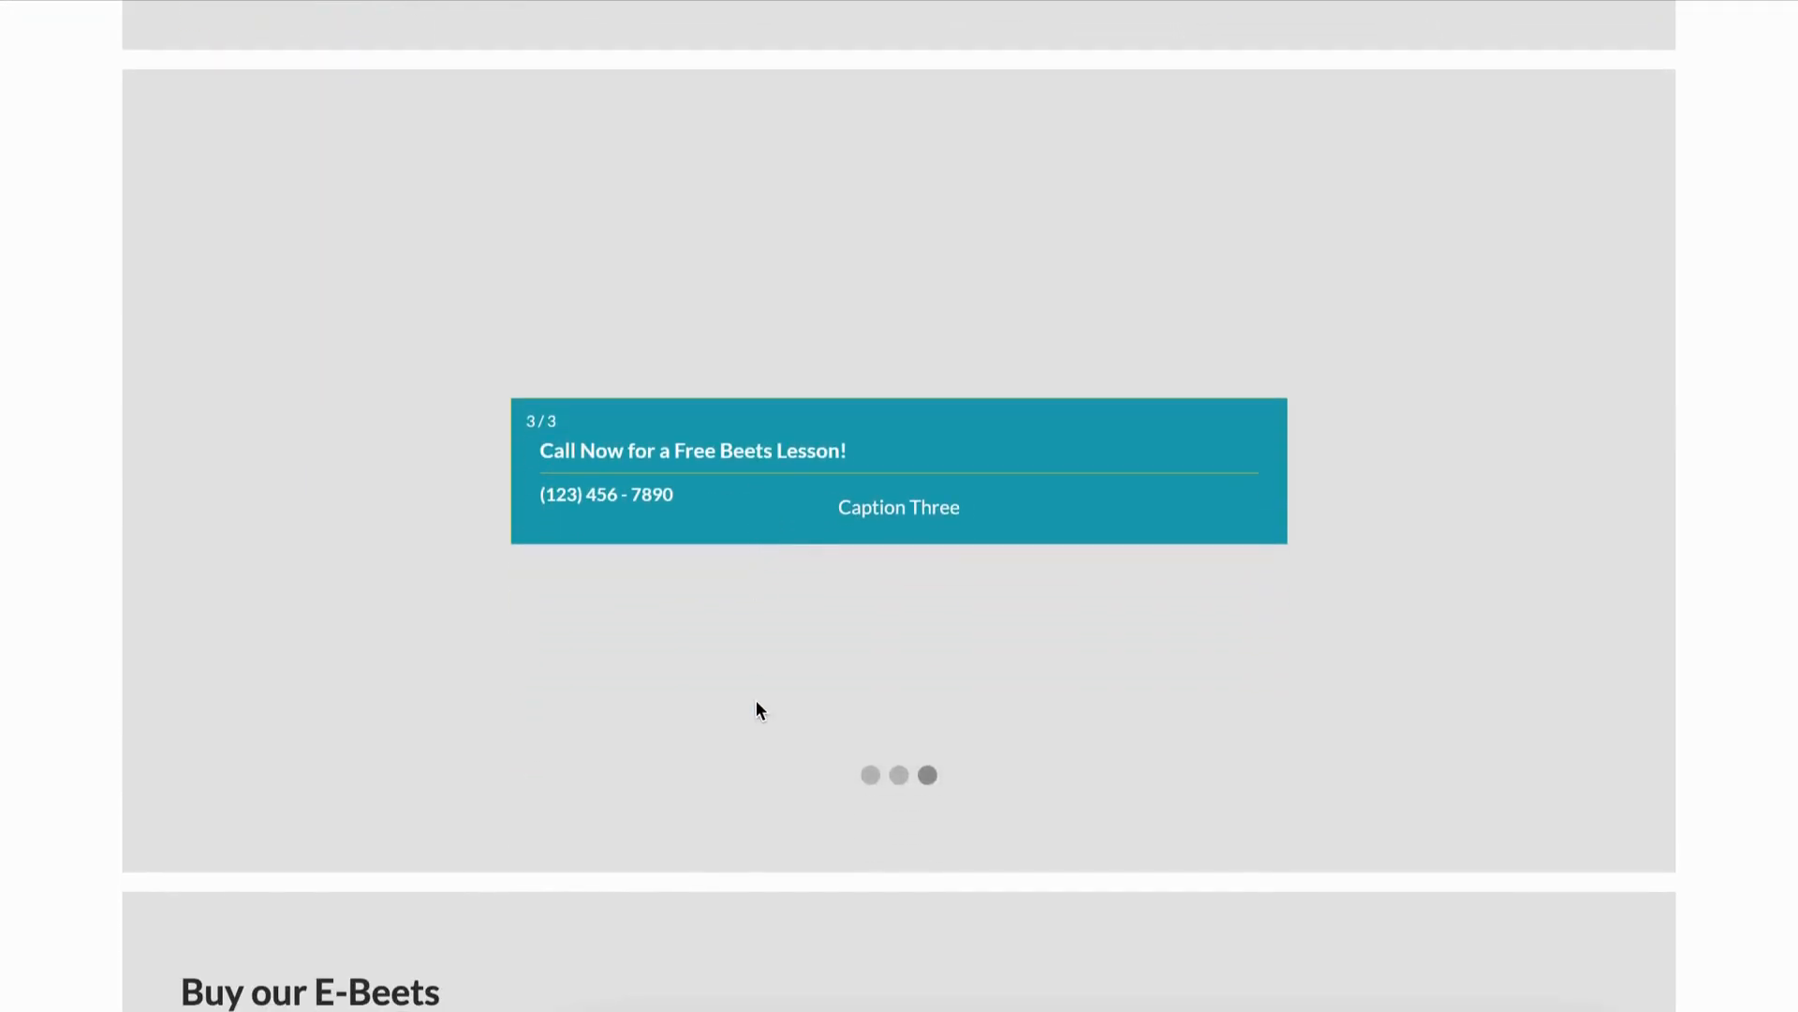
pyautogui.click(869, 776)
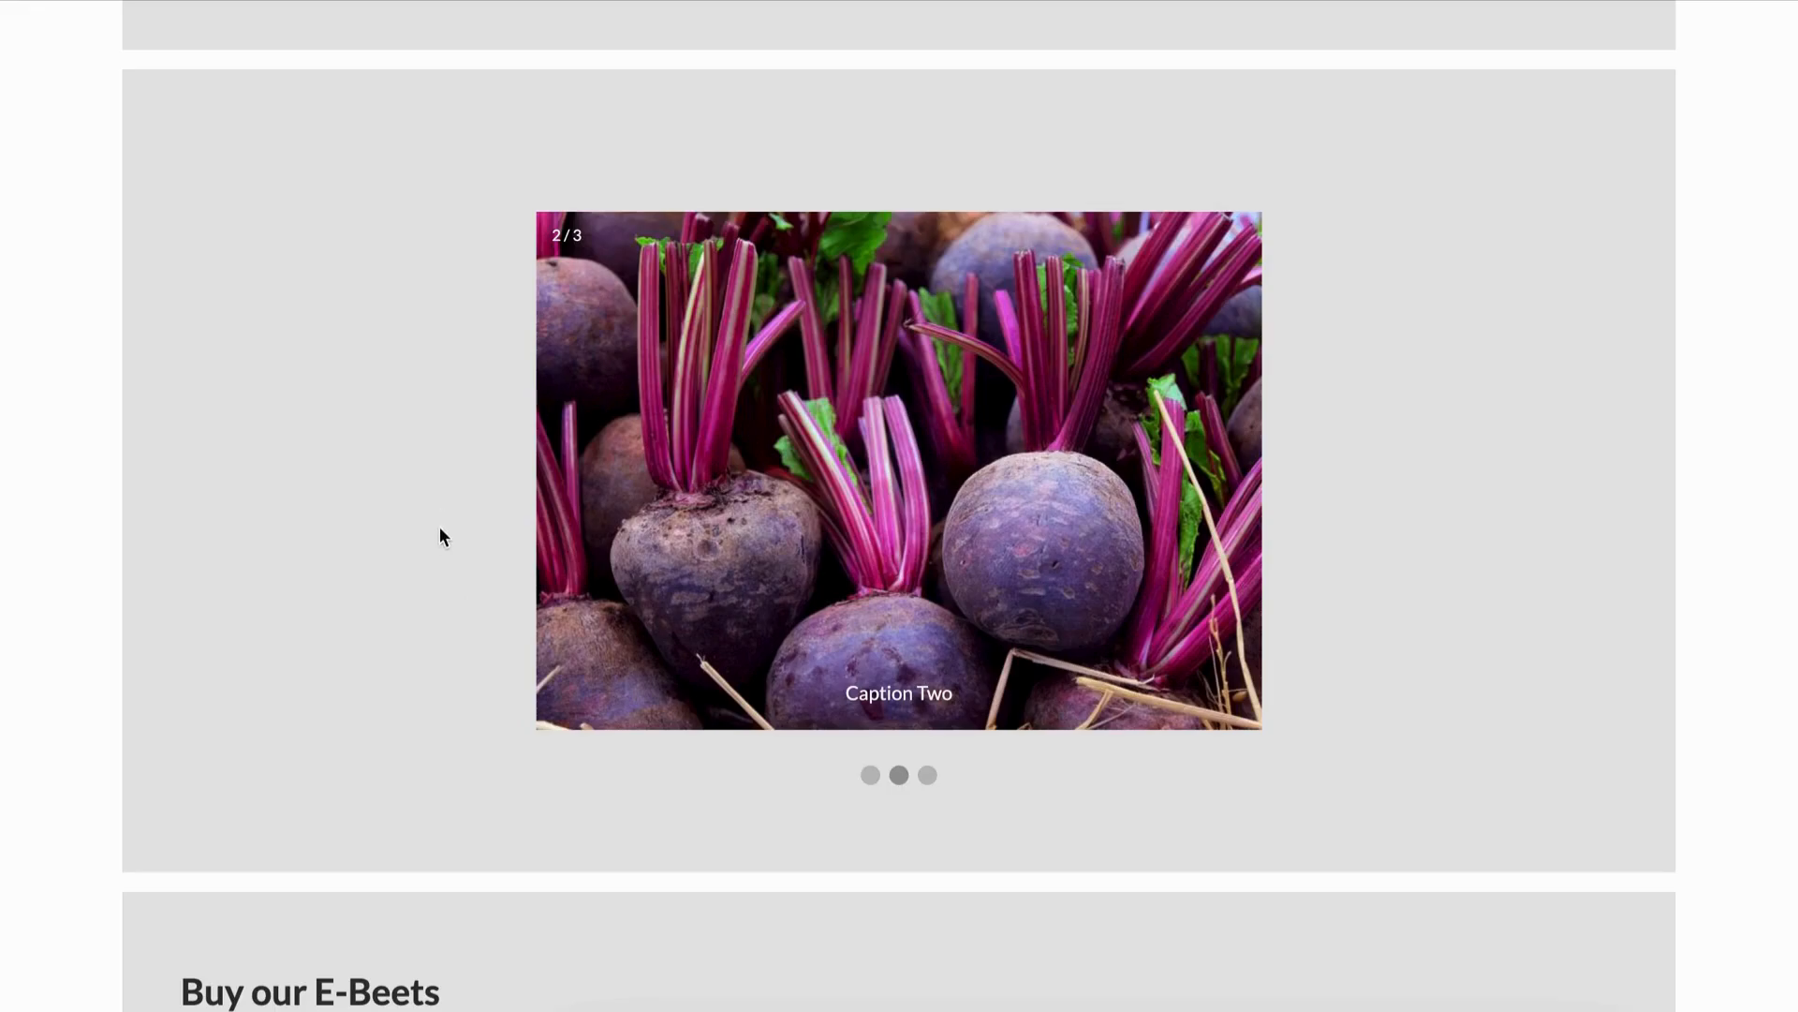
pyautogui.click(927, 776)
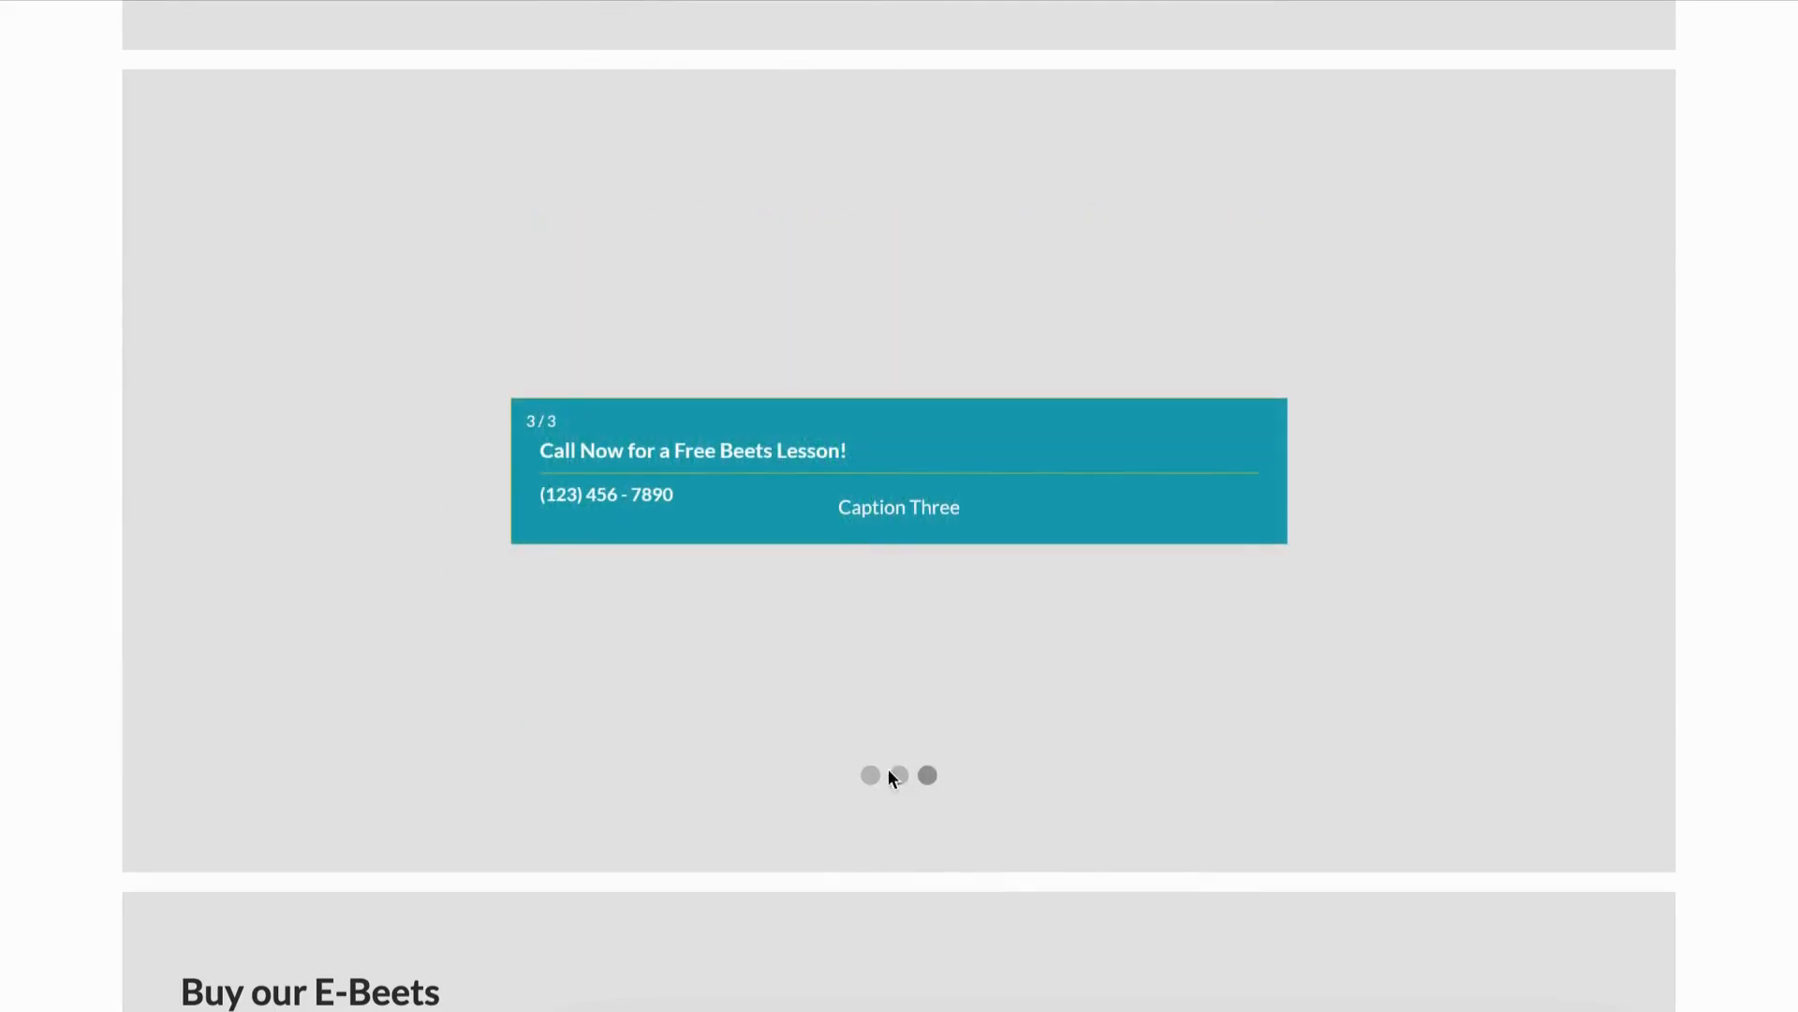
pyautogui.click(898, 776)
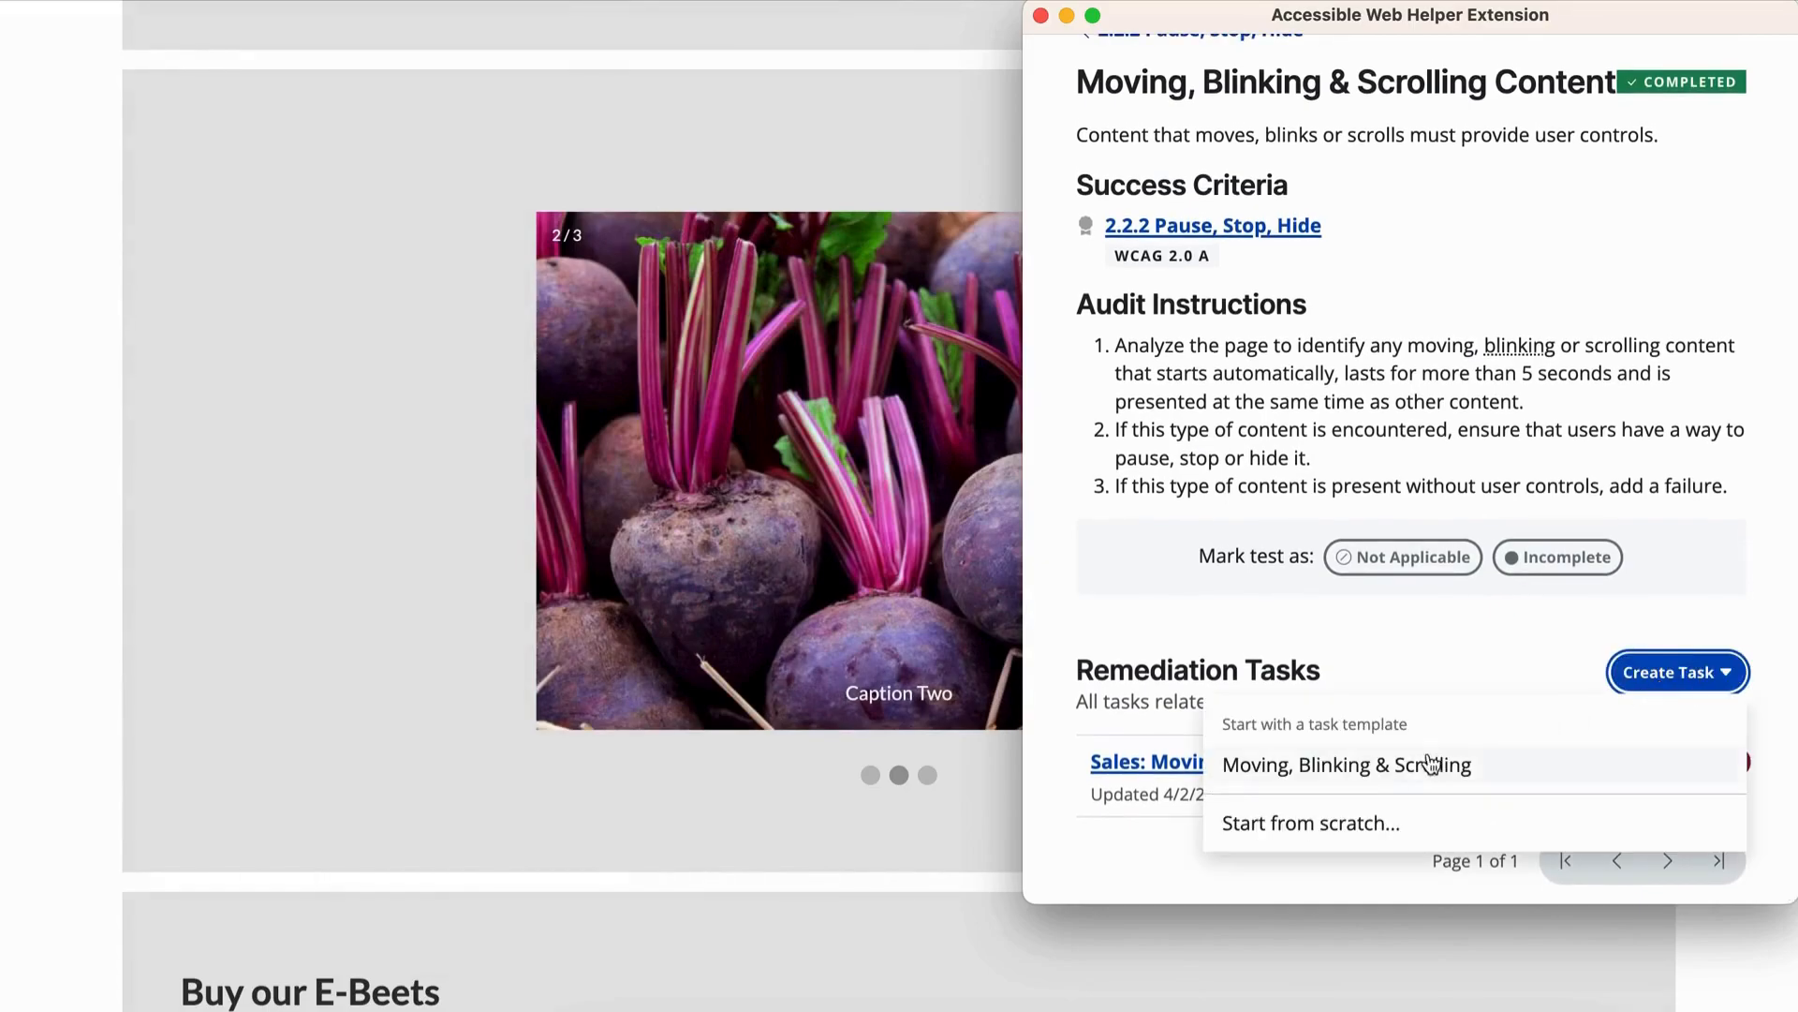
# - File a Moving, Blinking & Scrolling remediation task and finish testing back to RAMP
pyautogui.click(1345, 764)
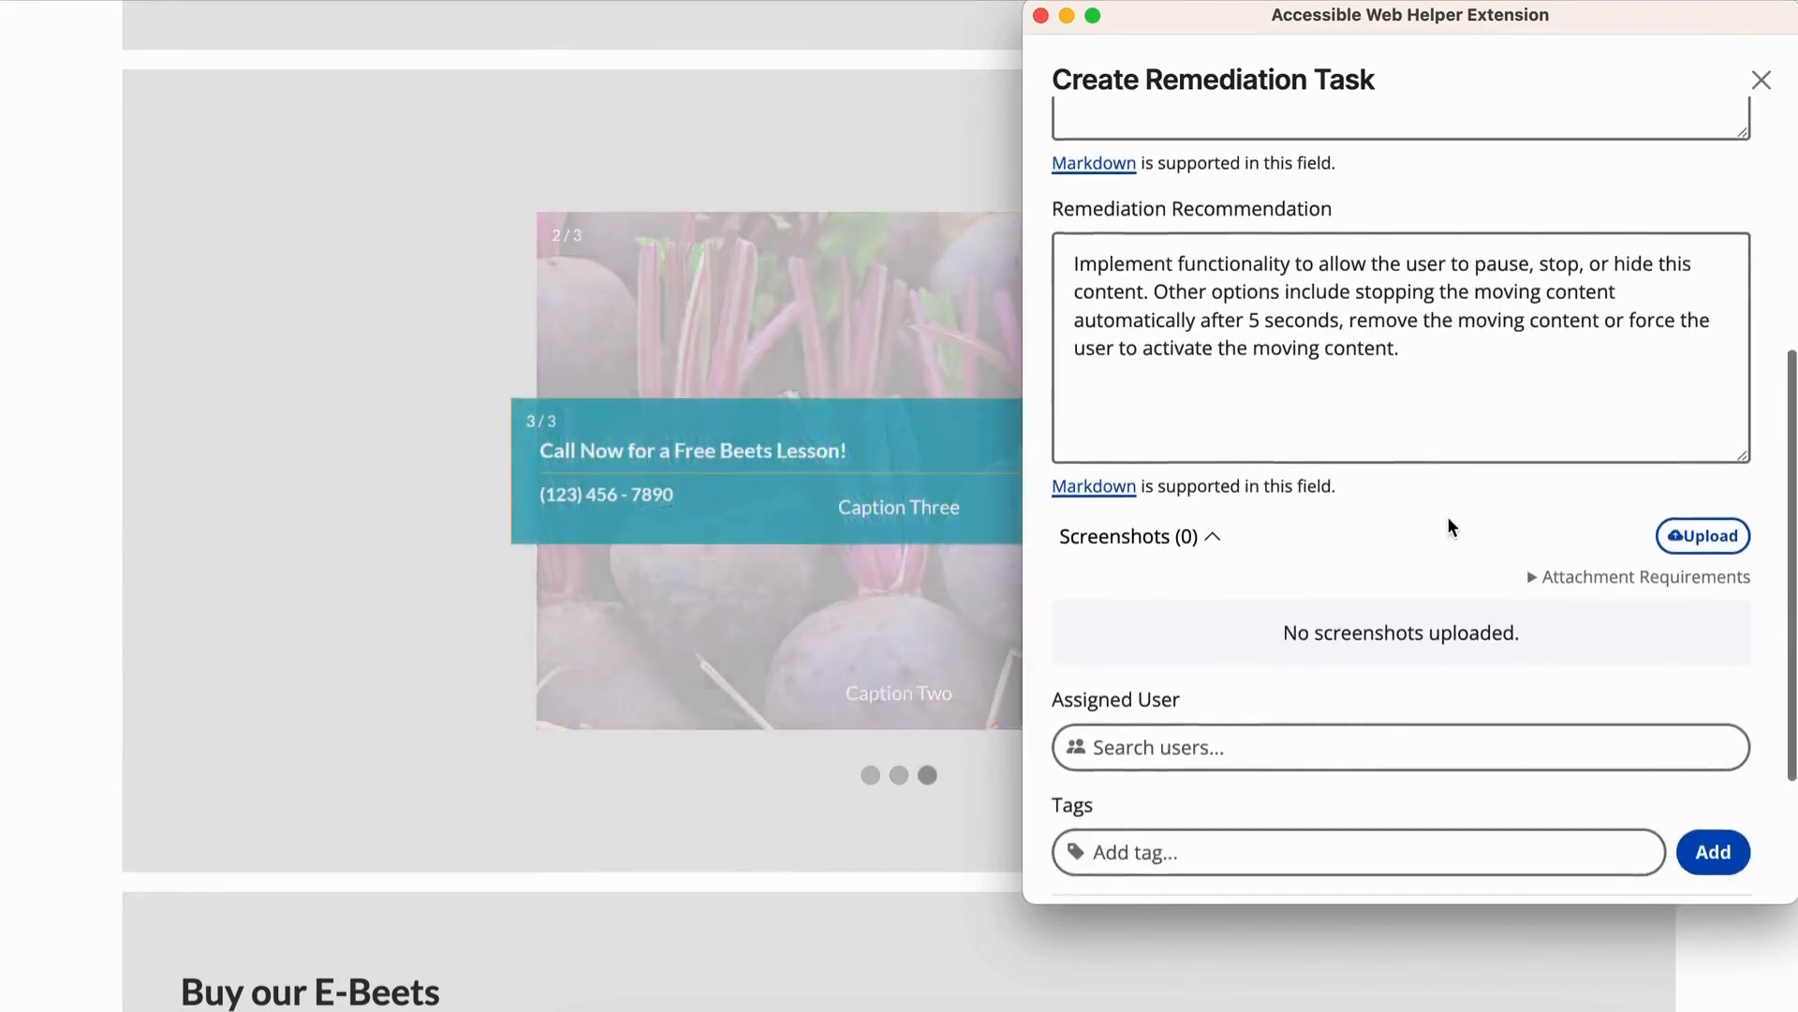
pyautogui.click(1761, 78)
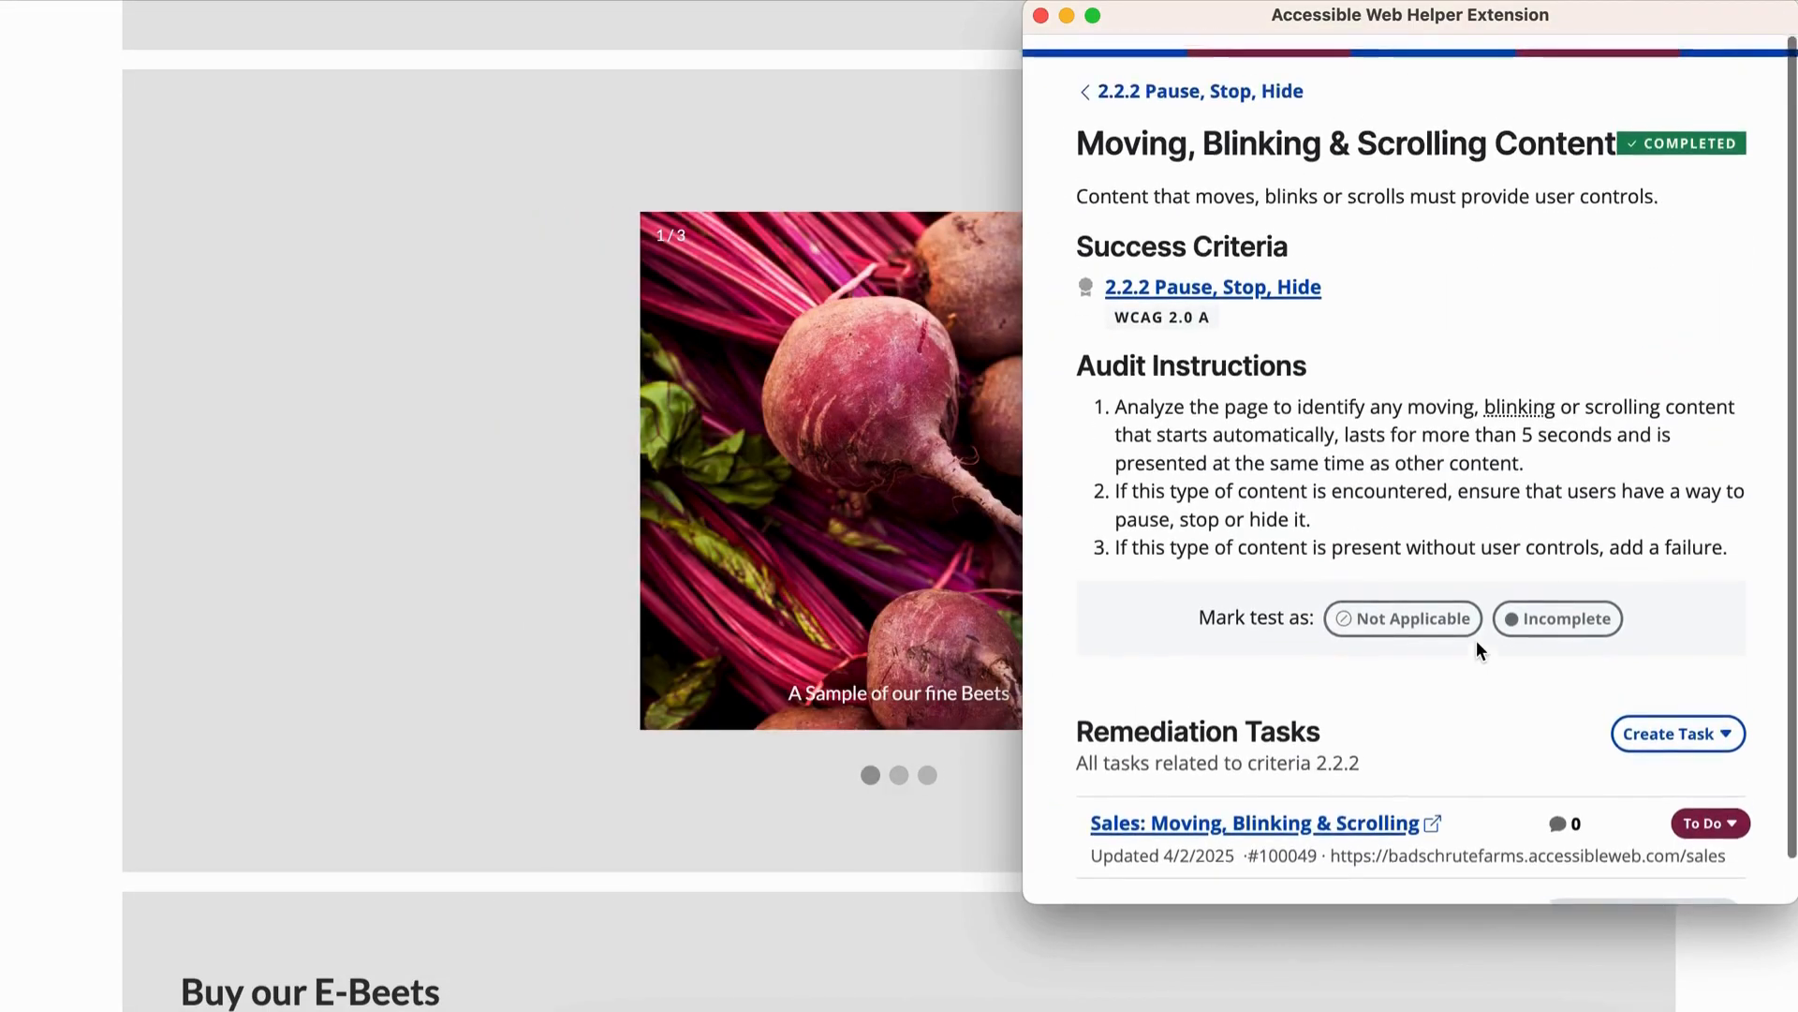
pyautogui.scroll(-3)
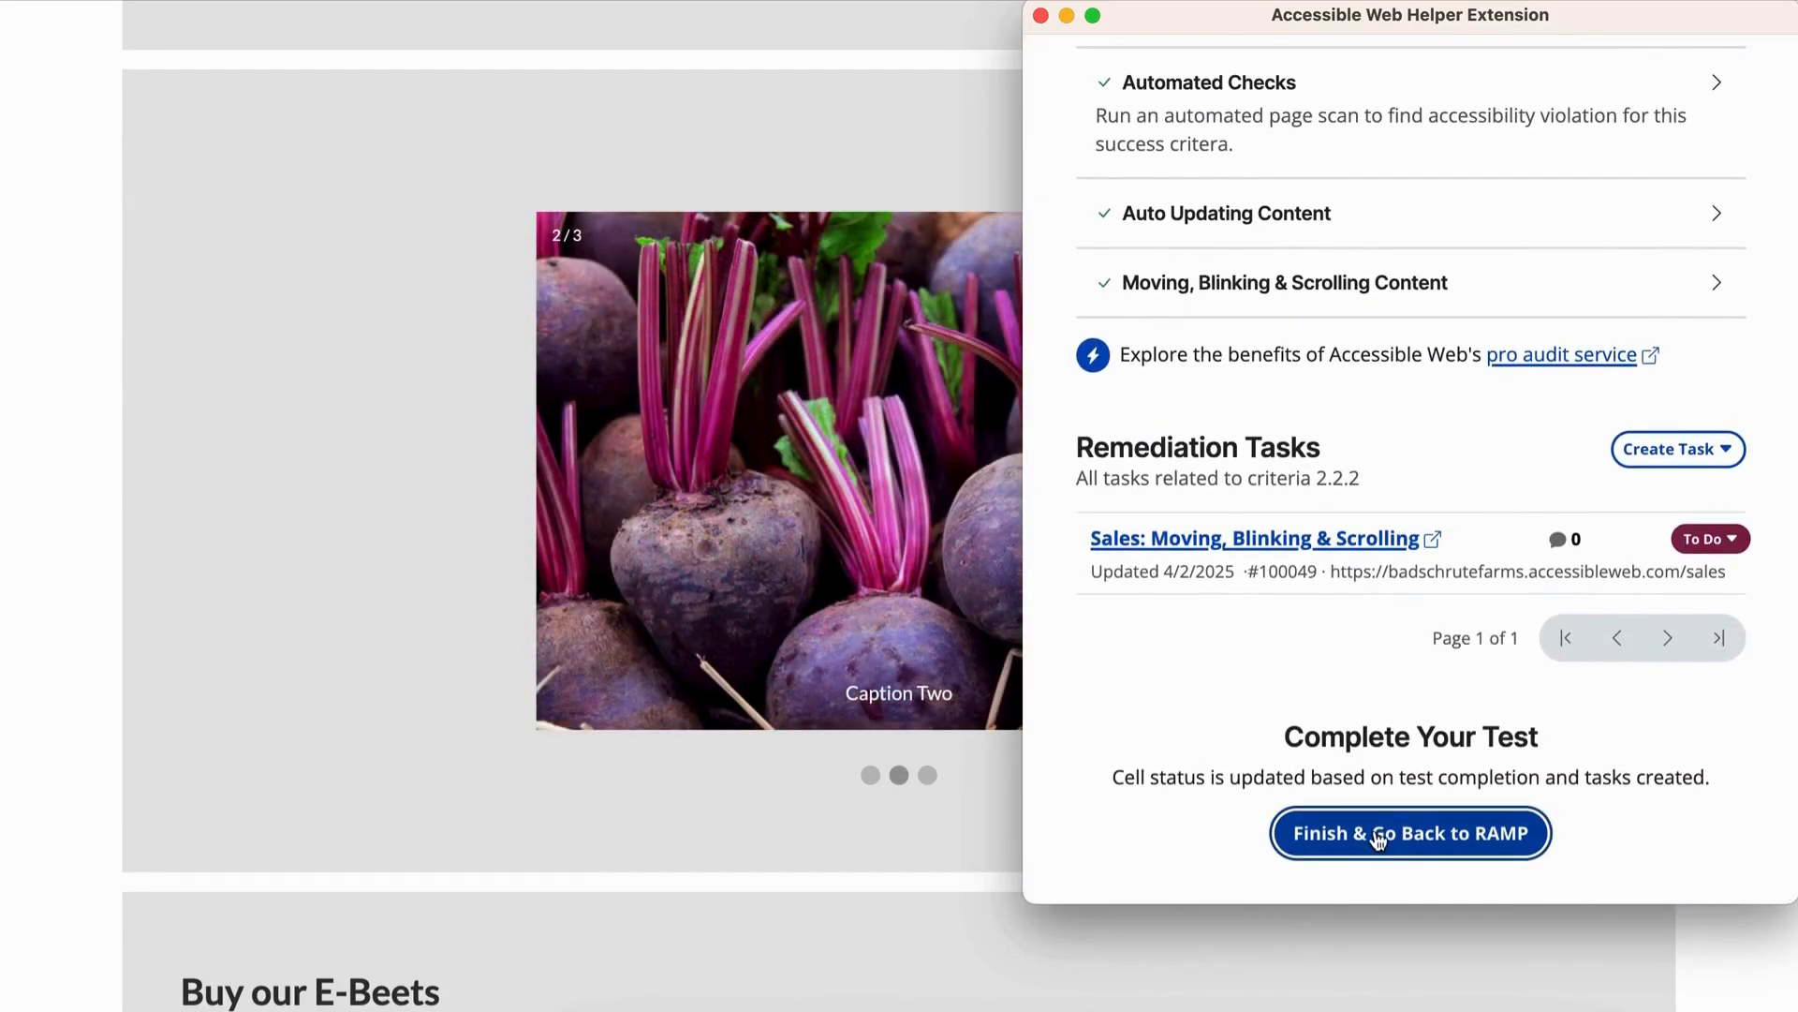
pyautogui.click(1409, 832)
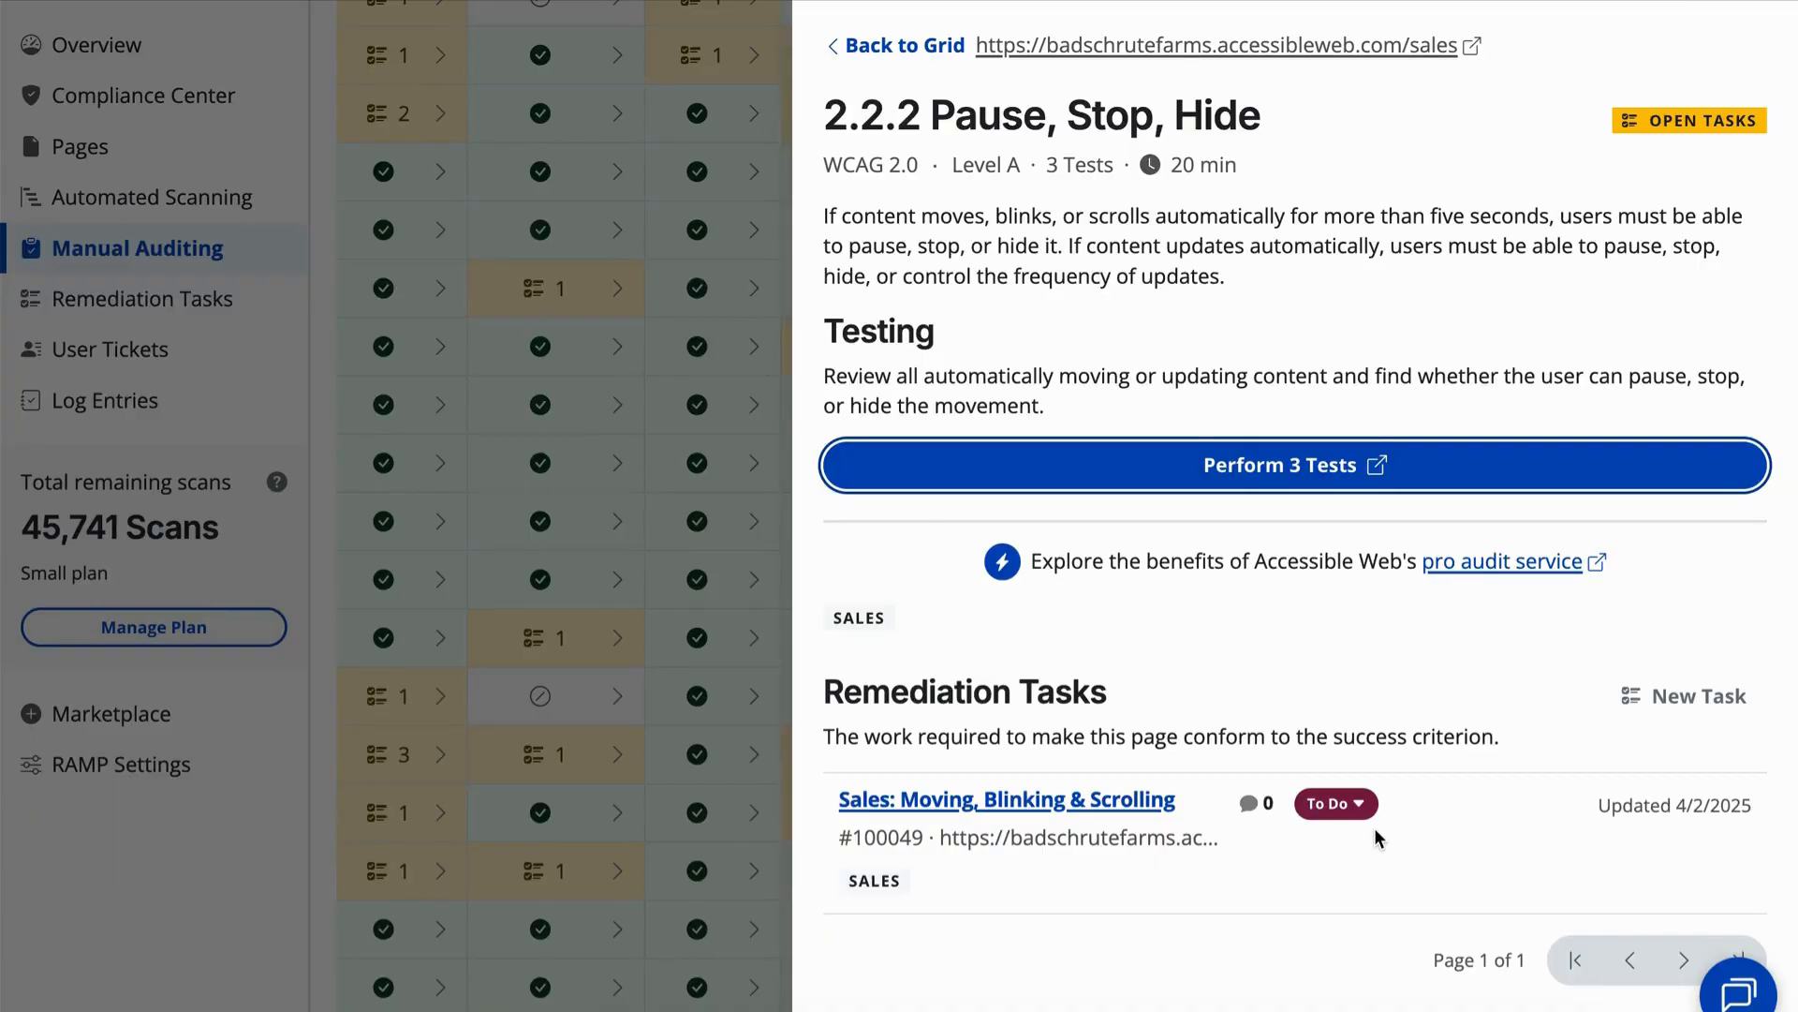